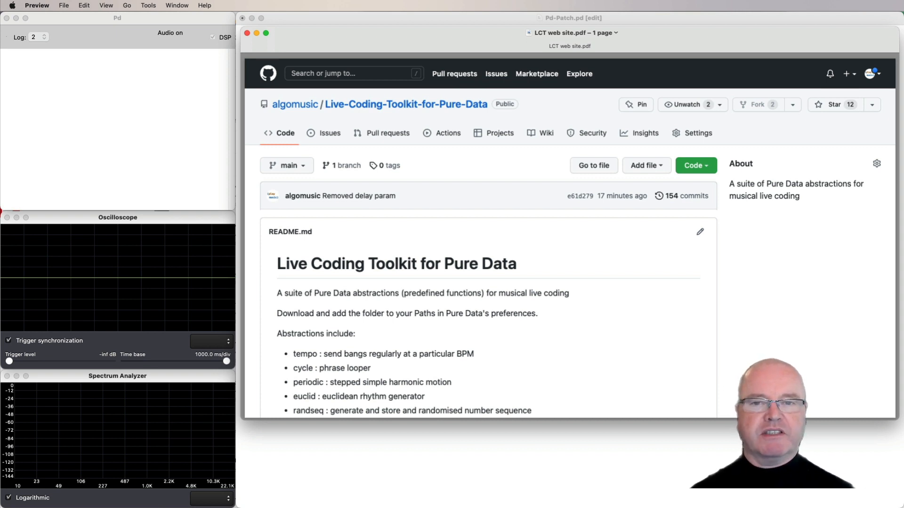
mouse_move(643, 499)
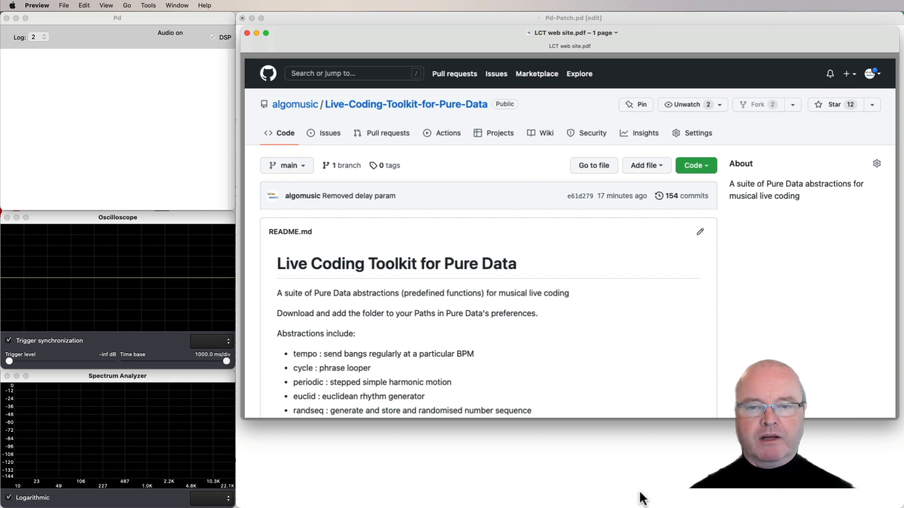
Bring the Pure Data main window to the front over the Preview README page
left_click(177, 163)
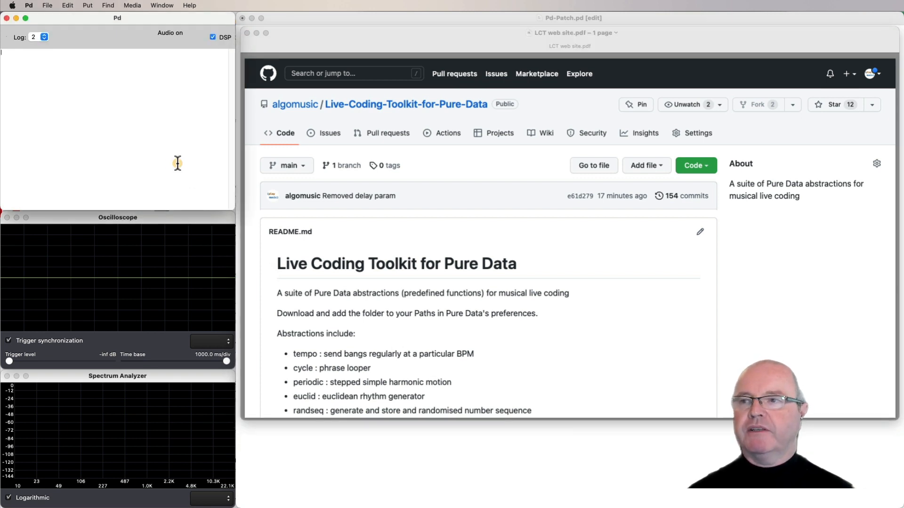
left_click(28, 6)
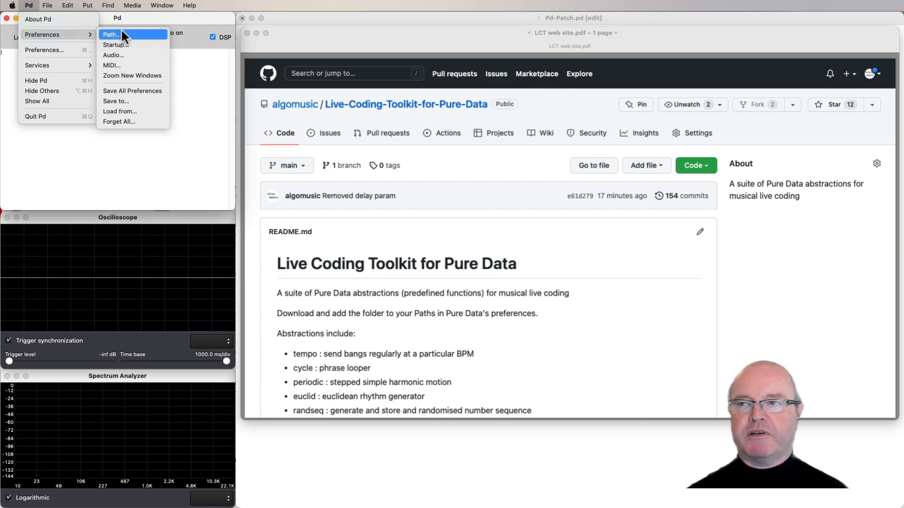
left_click(110, 35)
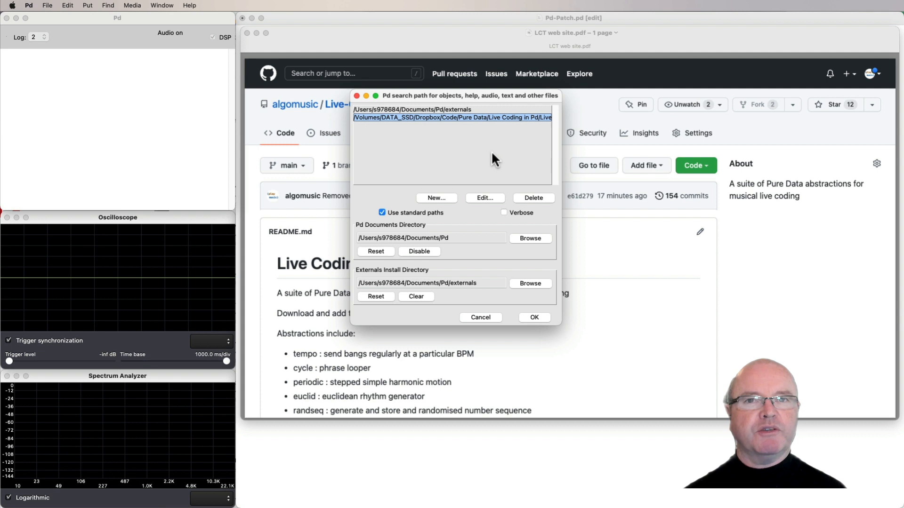
mouse_move(494, 160)
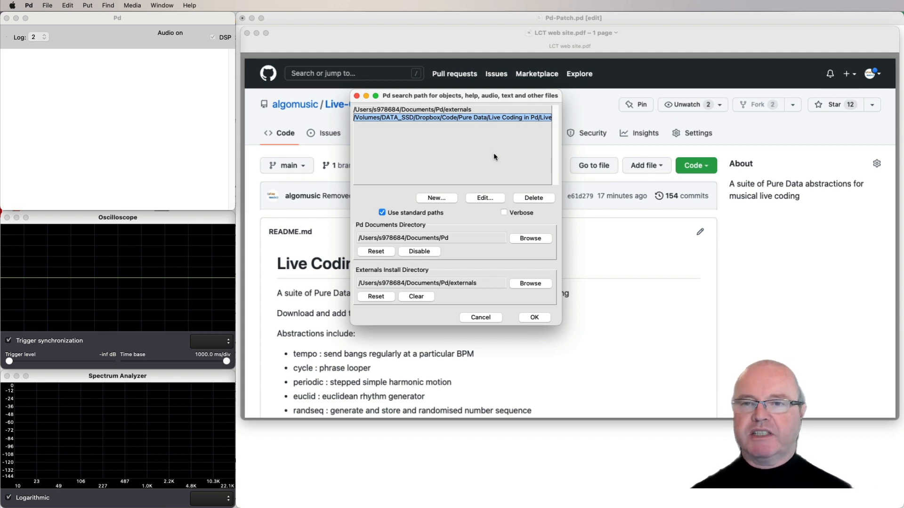
mouse_move(484, 158)
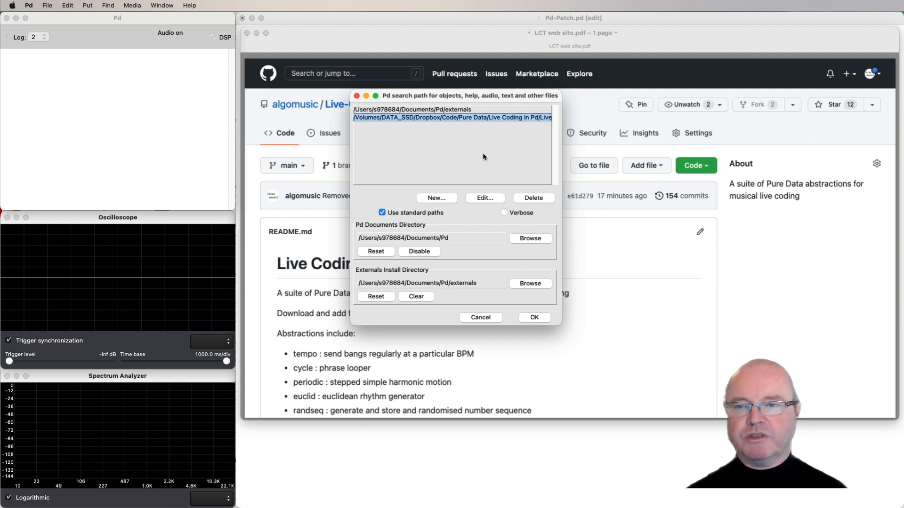
mouse_move(457, 164)
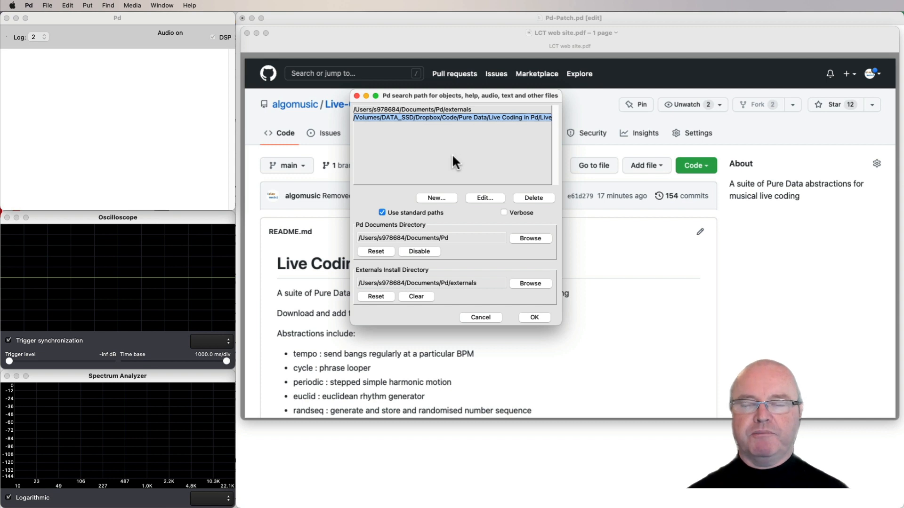
mouse_move(456, 166)
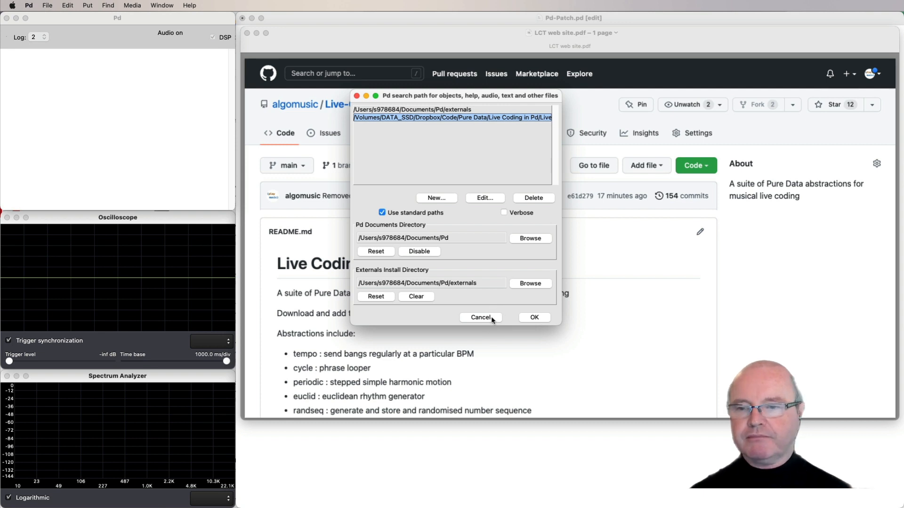
left_click(480, 317)
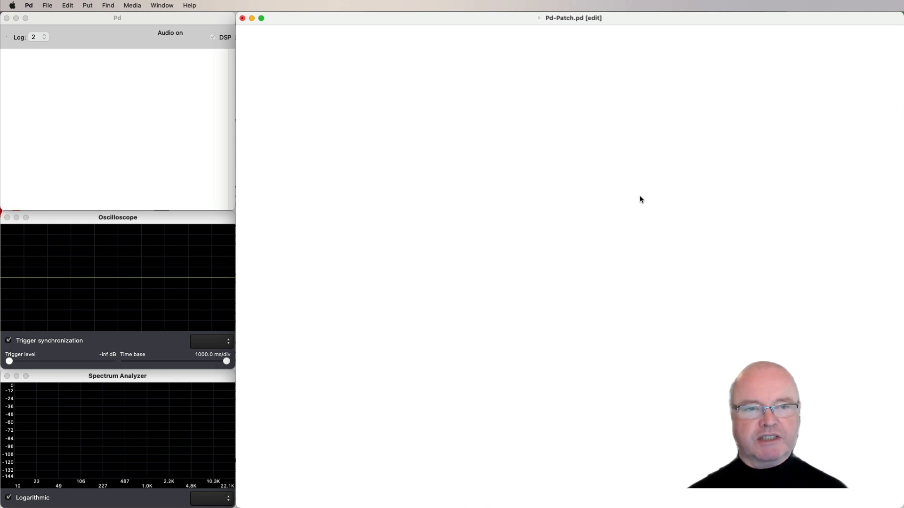
mouse_move(466, 190)
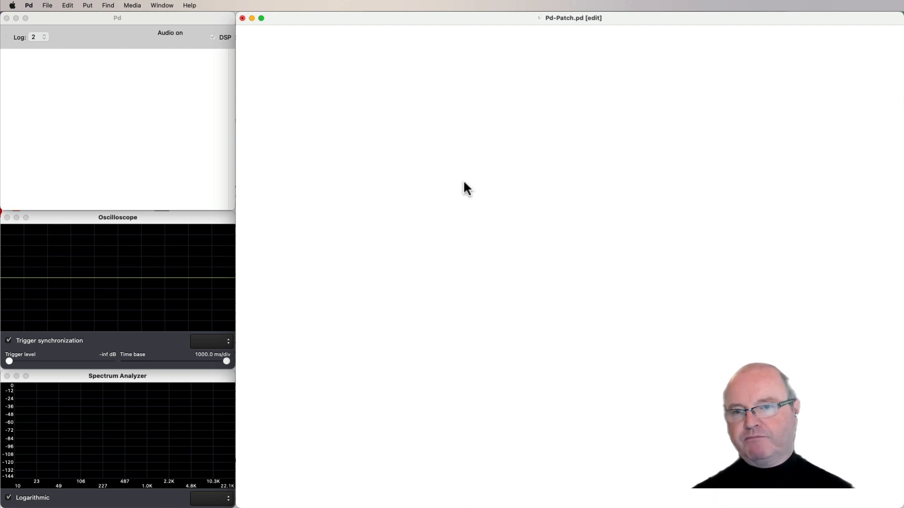
mouse_move(420, 193)
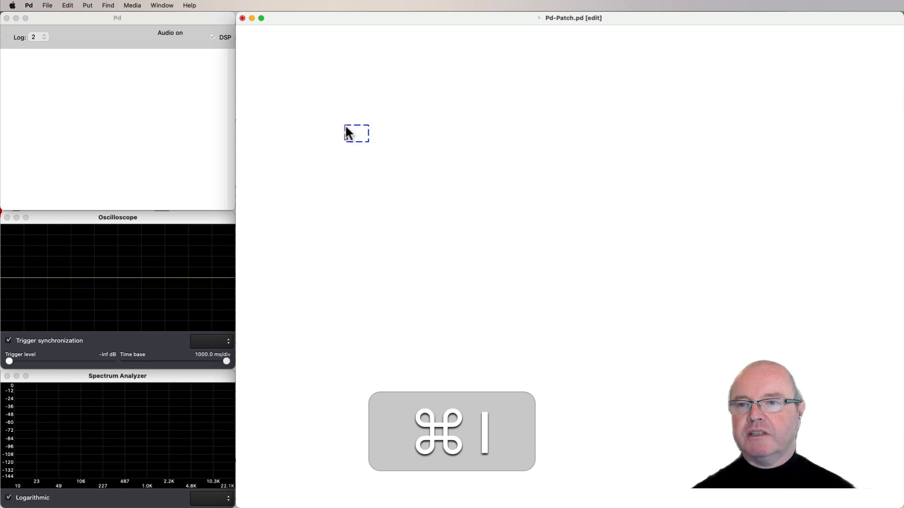
Create a noise~ object feeding a *~ 200 multiplier in the empty patch
type("noise")
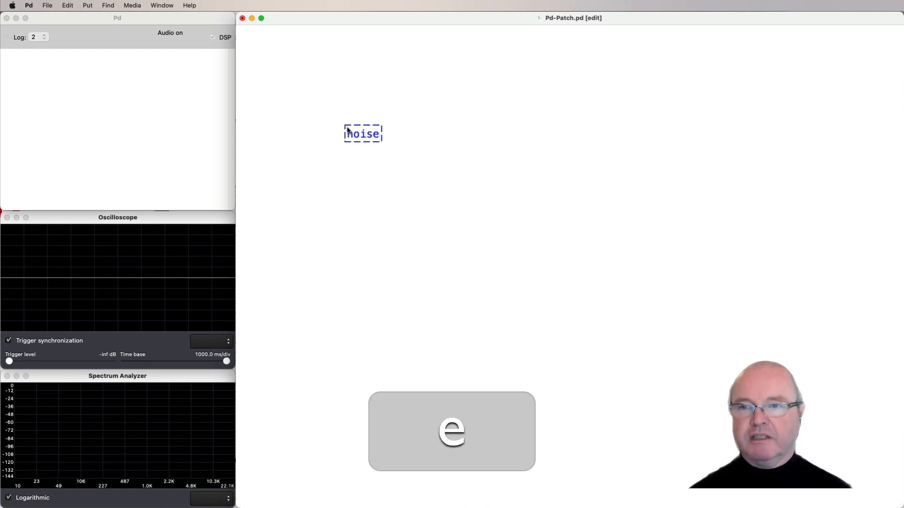
type("~")
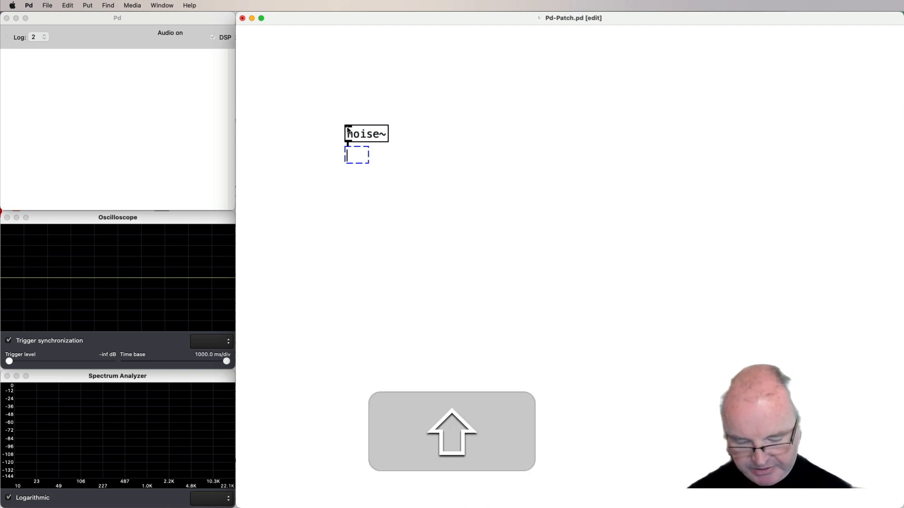
type("*~ 200")
type("+")
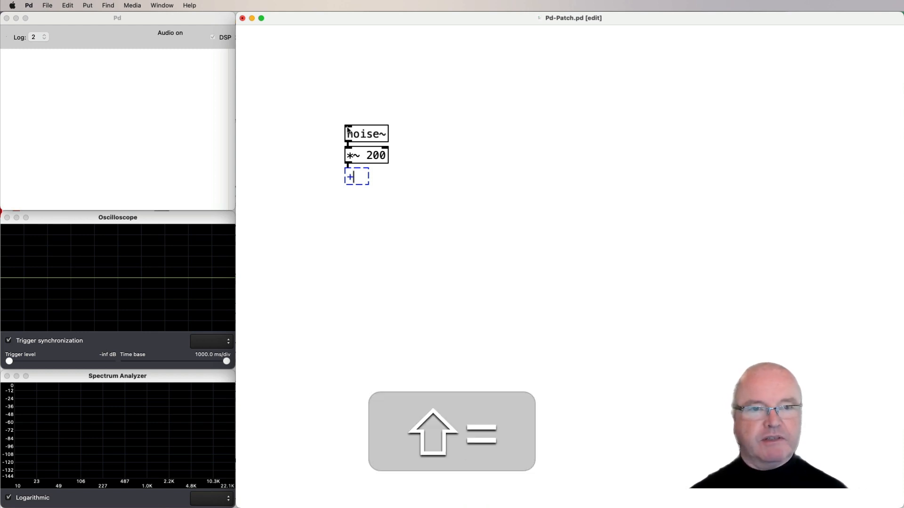
Add +~ 5 and phasor~ objects autopatched below *~ 200
type("~")
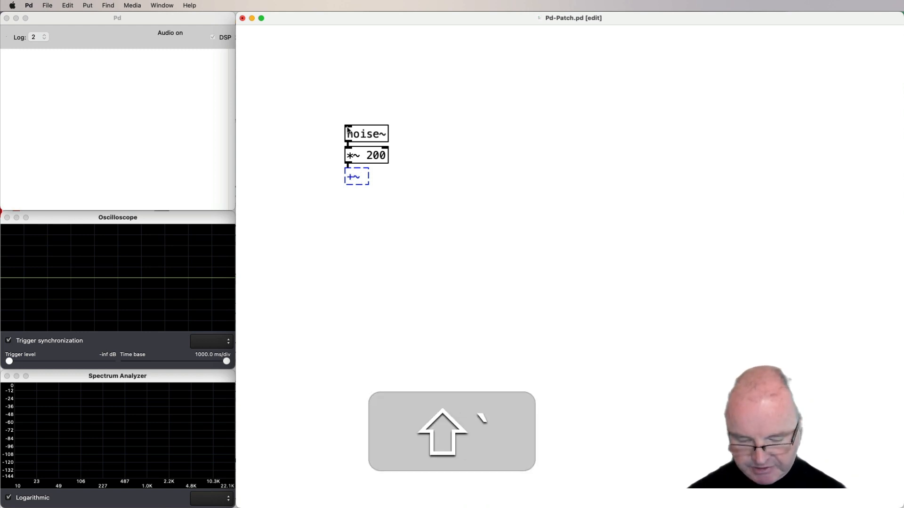
type("5")
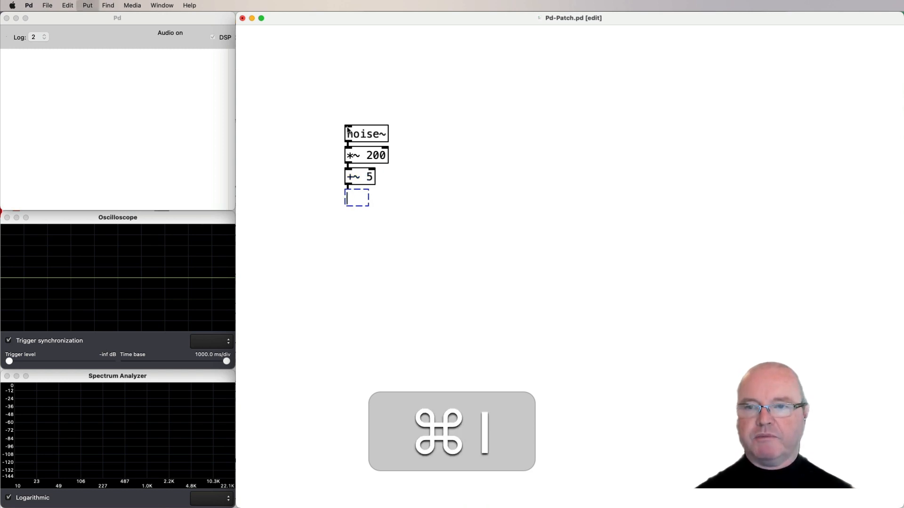
type("p")
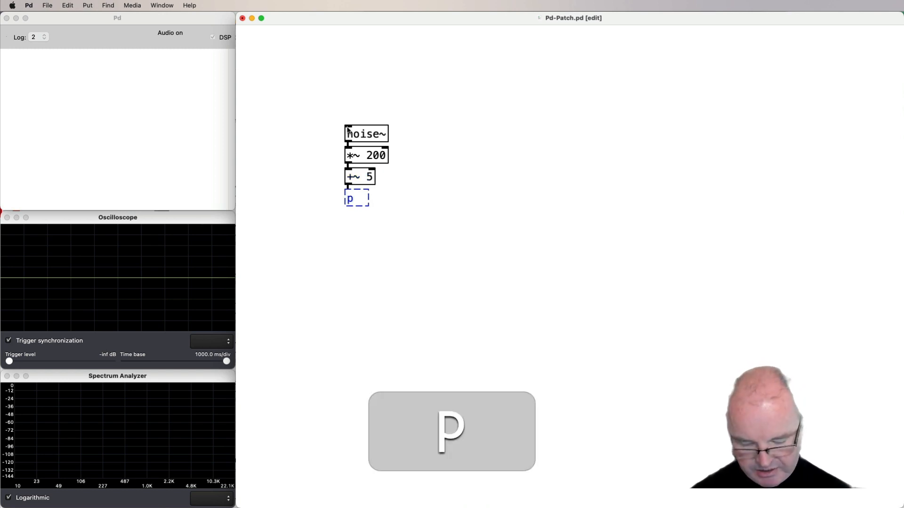
type("hasor")
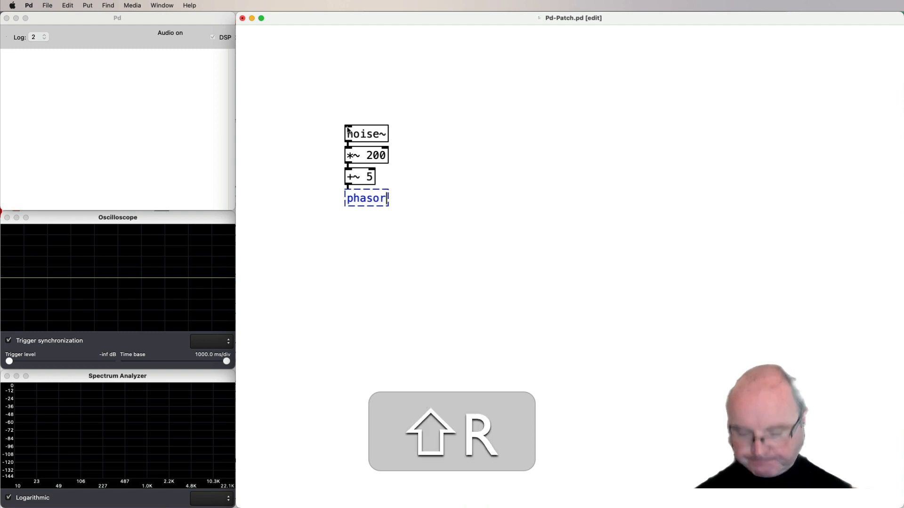
type("~")
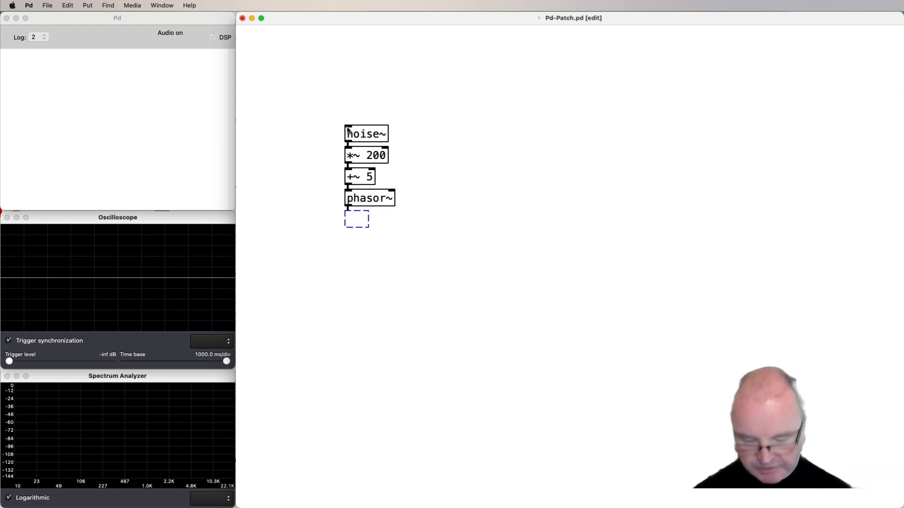
Add expr~ $v1 * 2 - 1 below phasor~ and begin a panner~ object under it
type("expre")
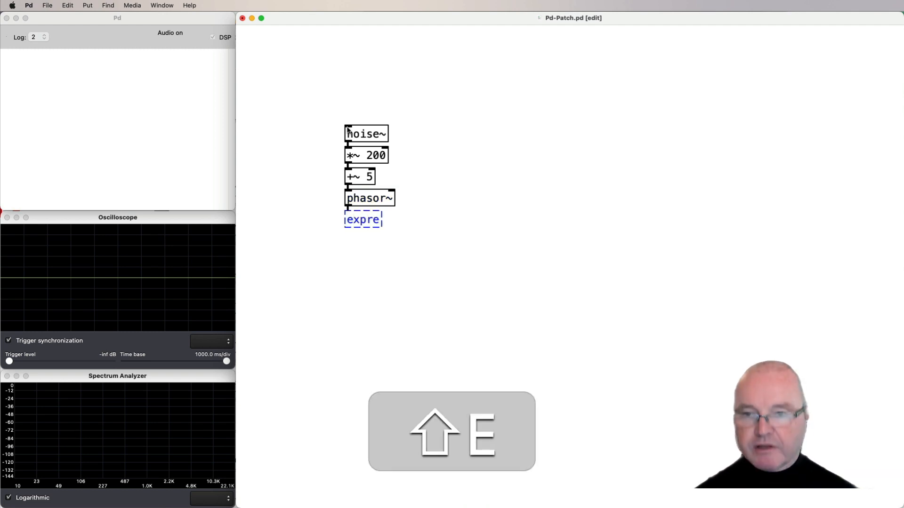
key("backspace")
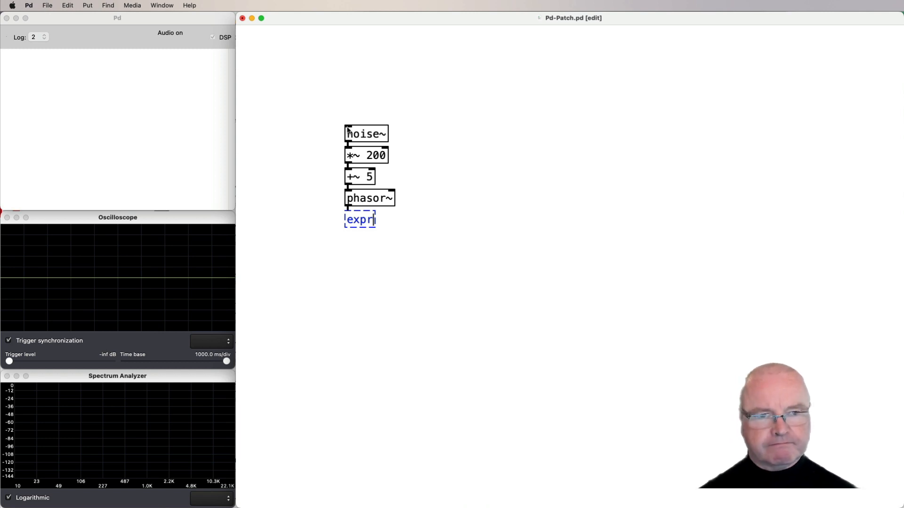
type("~")
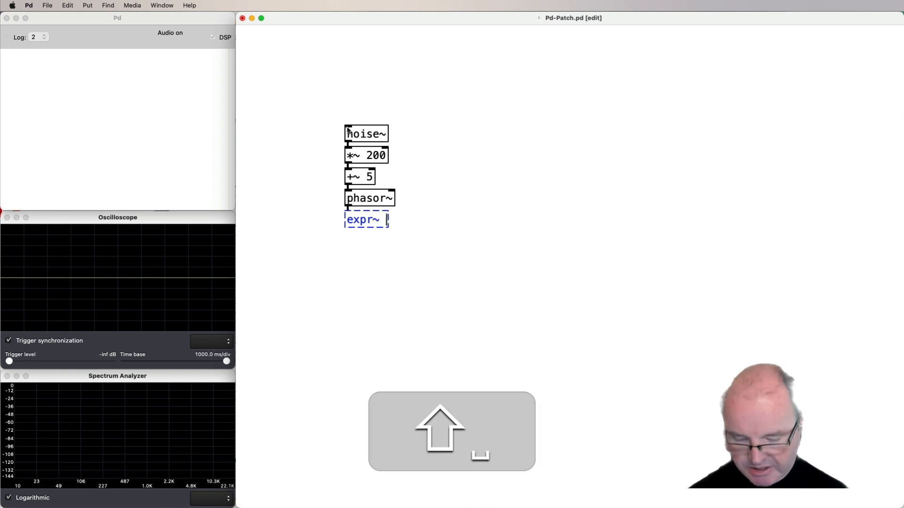
type("$v")
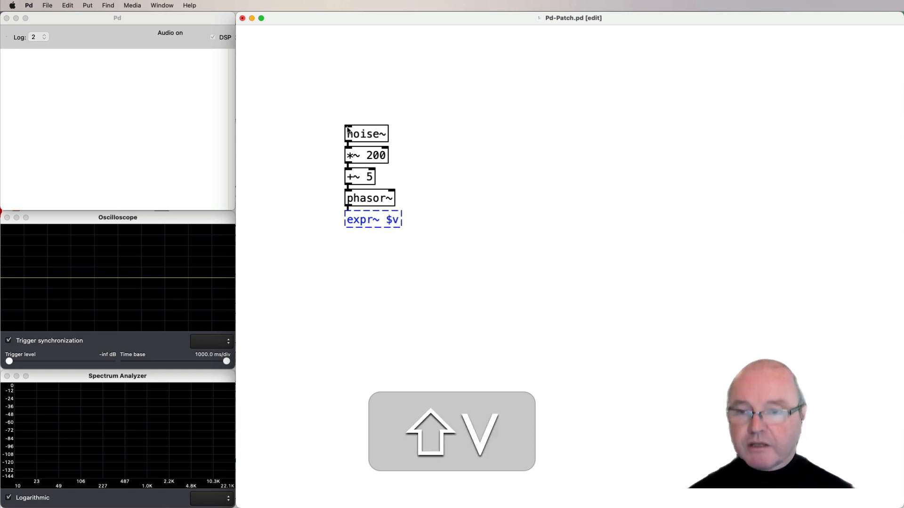
type("1 * 2 - 1")
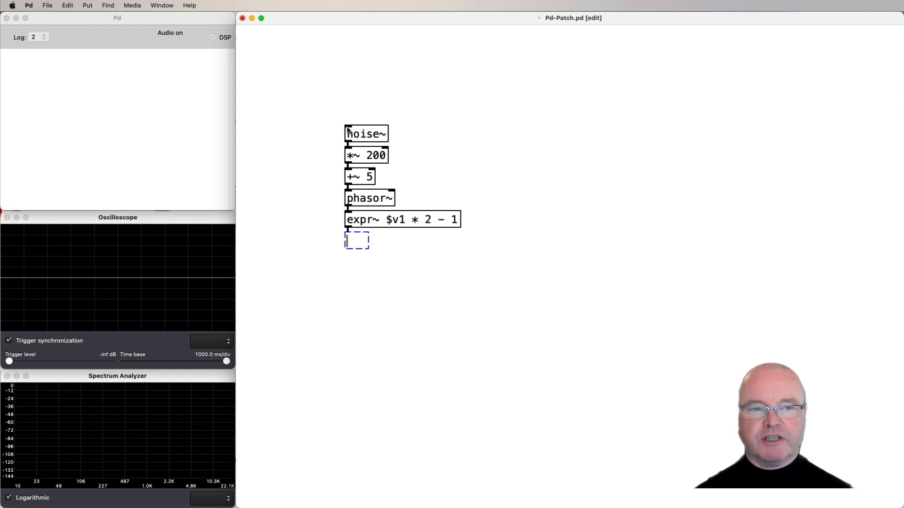
type("panner~")
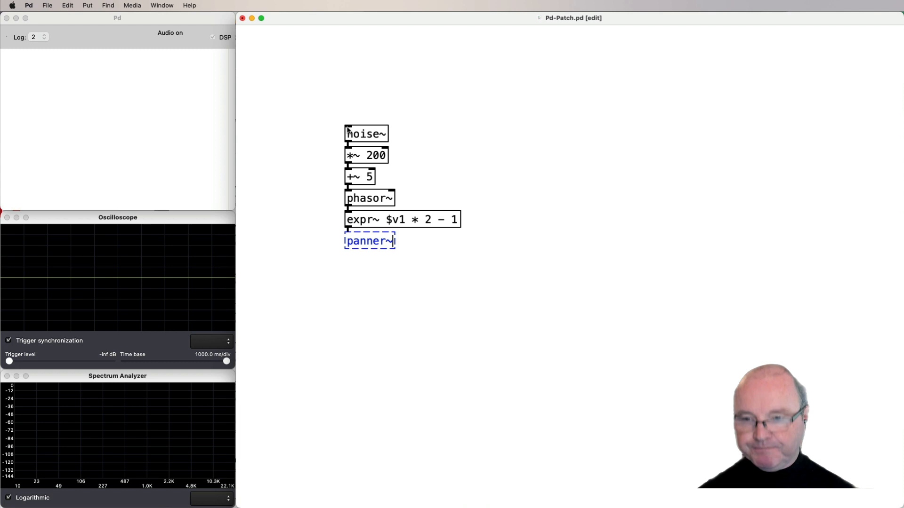
Add an echo~ 1000 0.5 0.7 object below panner~
key("cmd")
type("e")
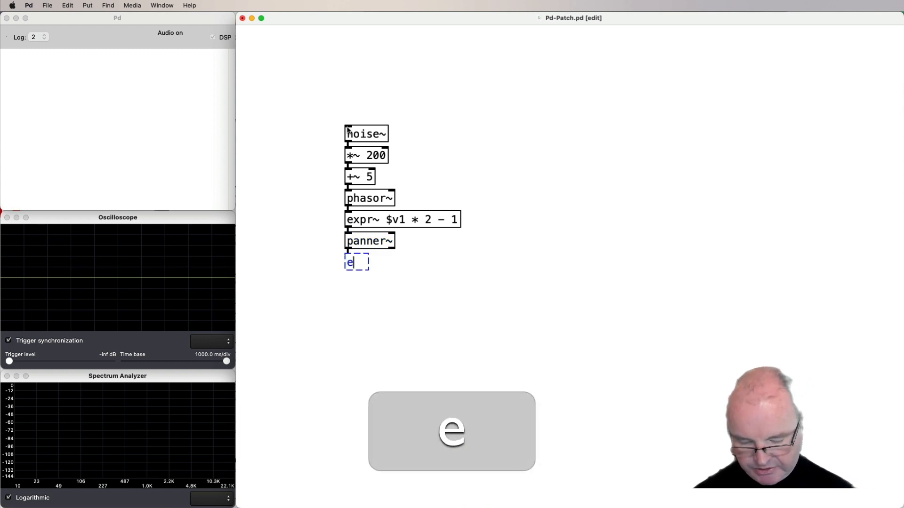
type("cho")
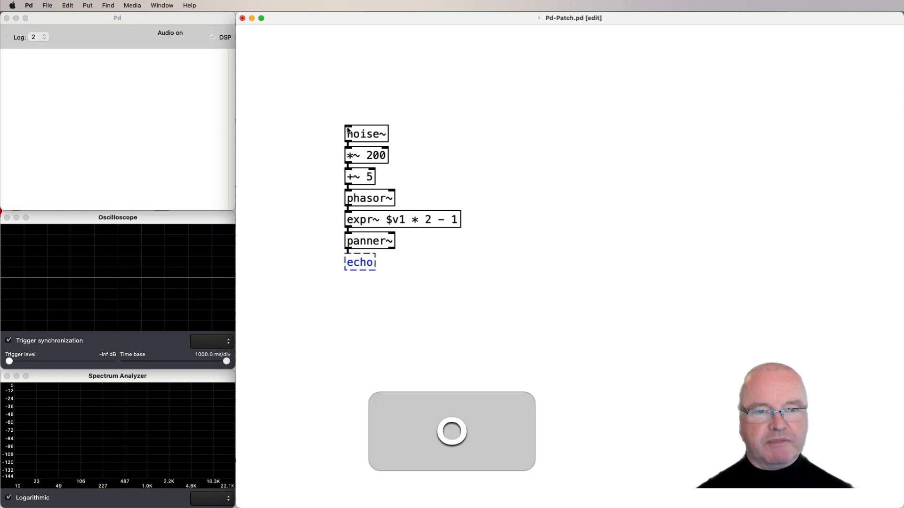
type("~")
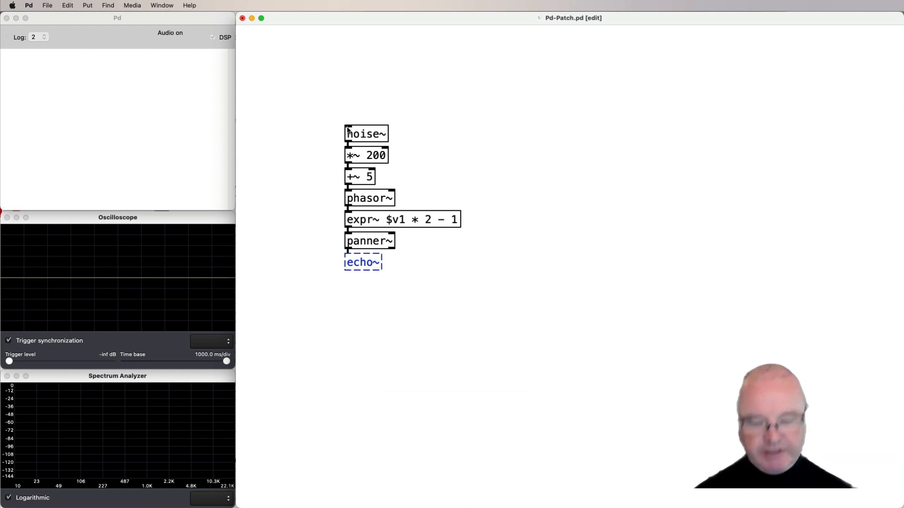
type("1000")
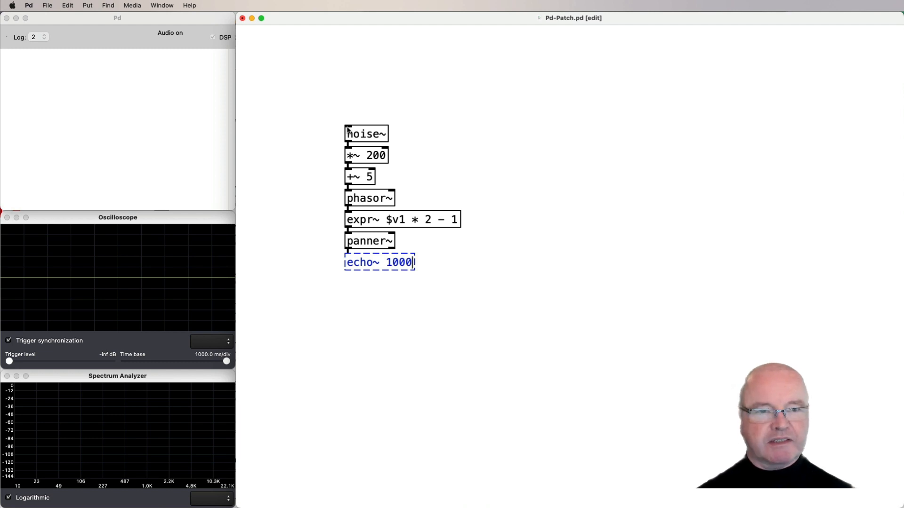
type("0.5")
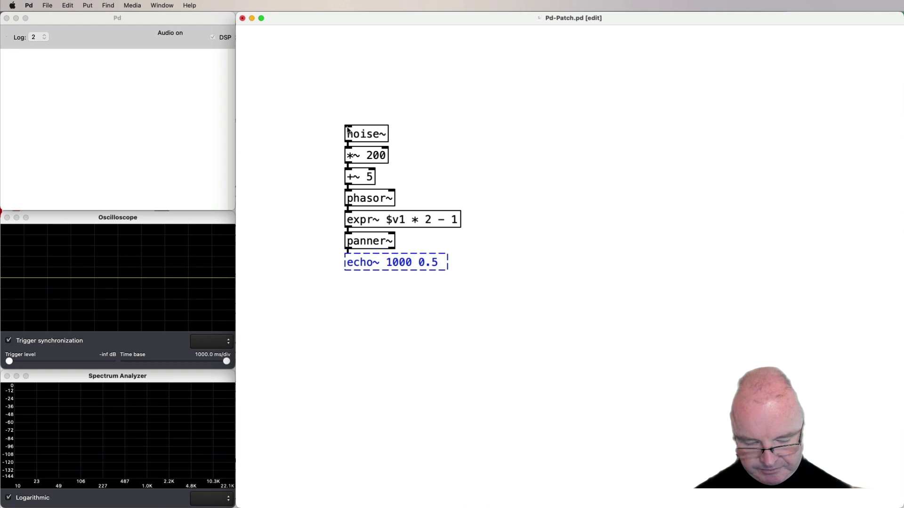
type("0.7")
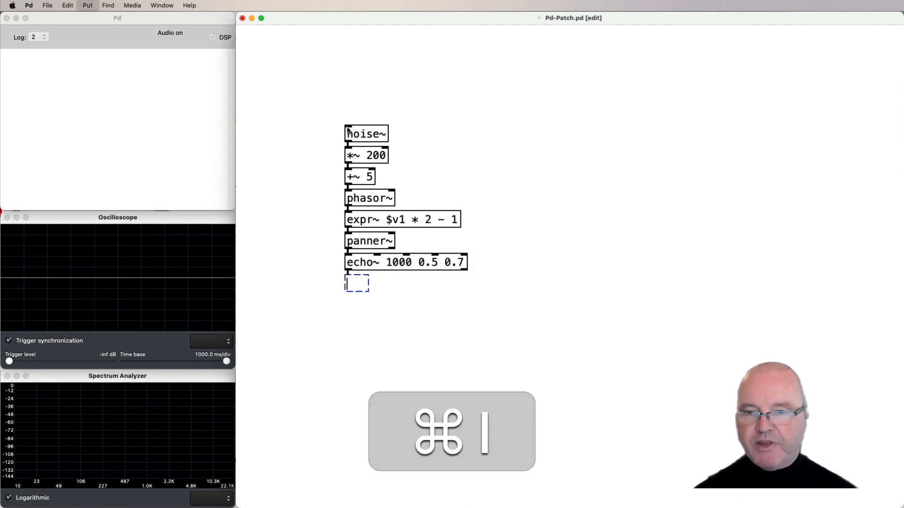
Finish the chain with an out~ 0.4 output fed by both echo outlets
type("out")
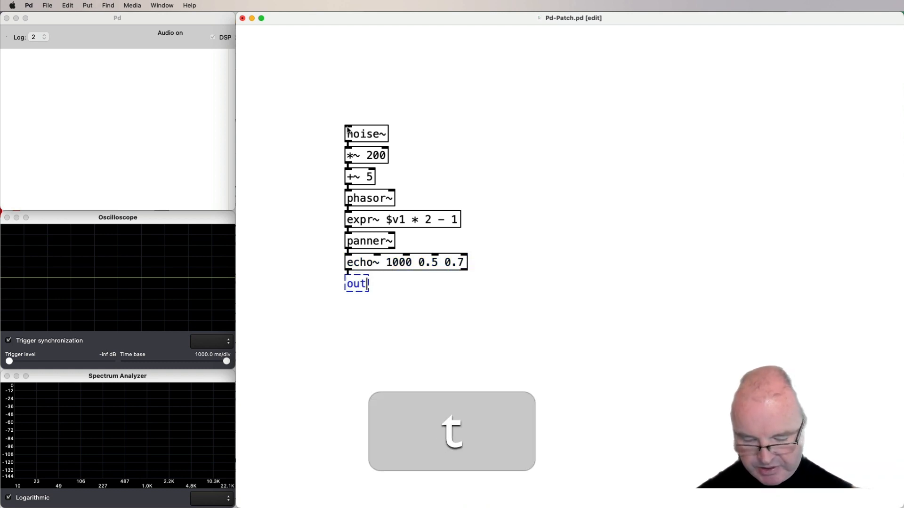
type("~")
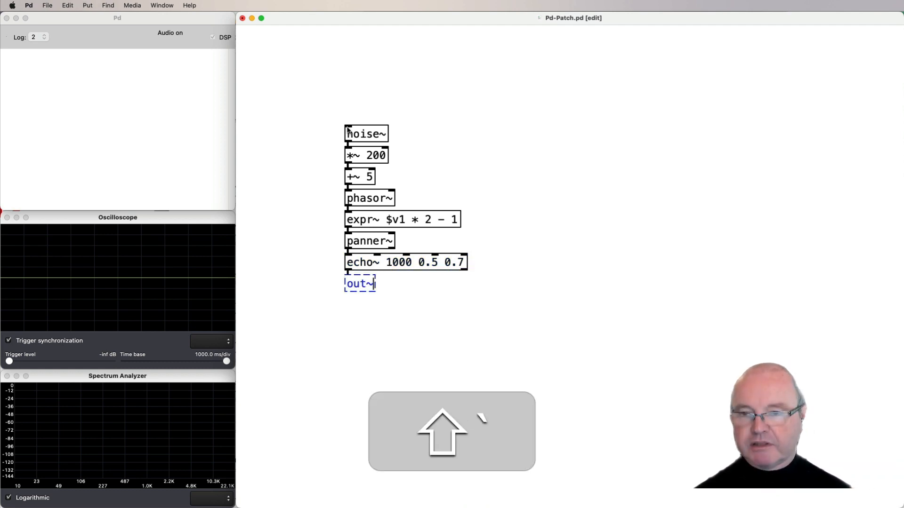
type("0")
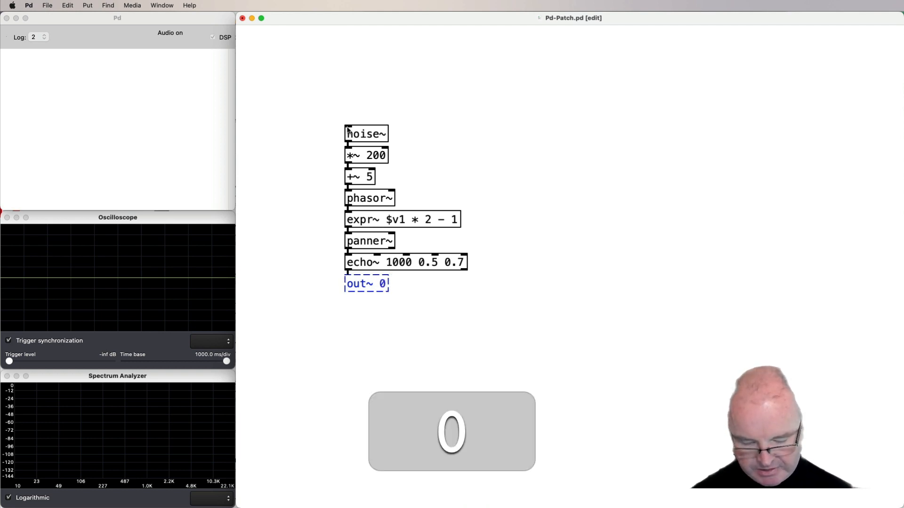
type(".4")
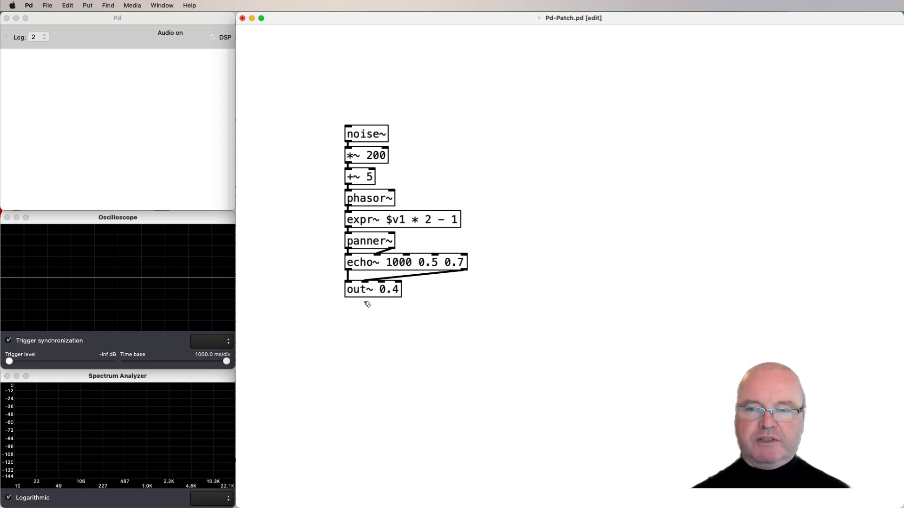
mouse_move(386, 302)
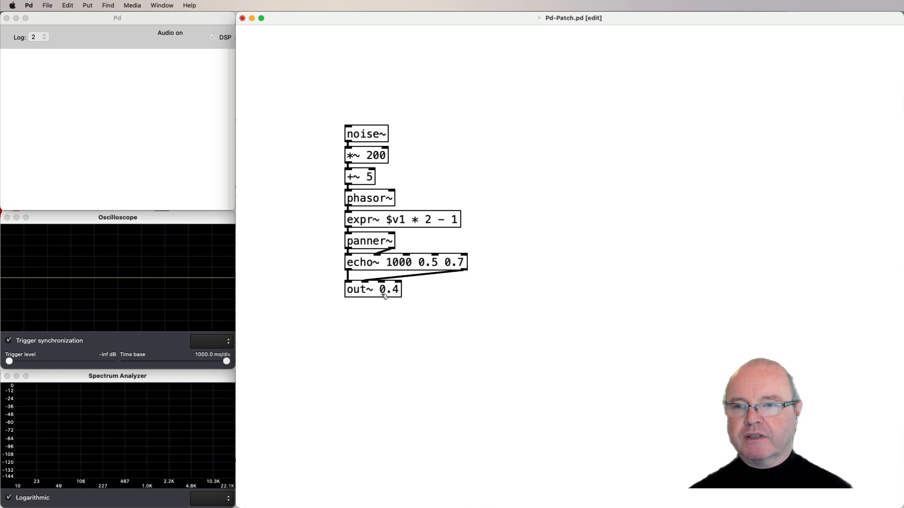
mouse_move(431, 138)
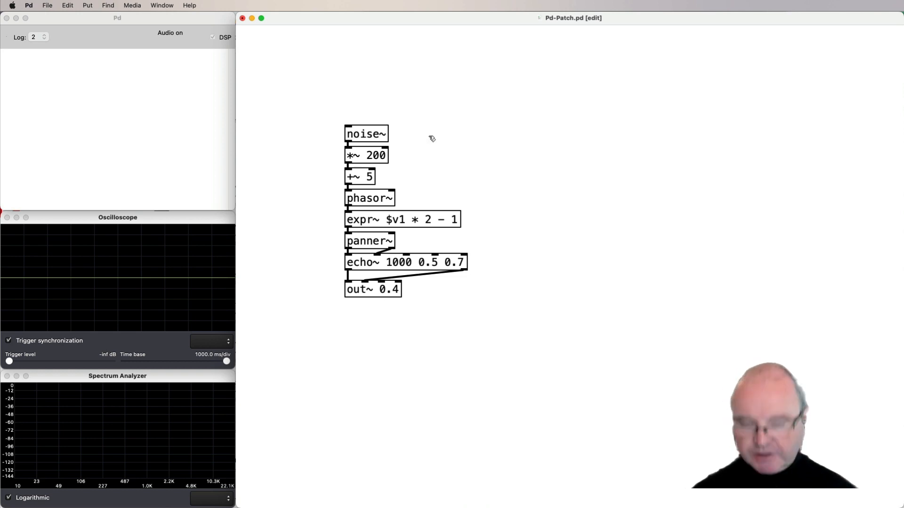
mouse_move(361, 245)
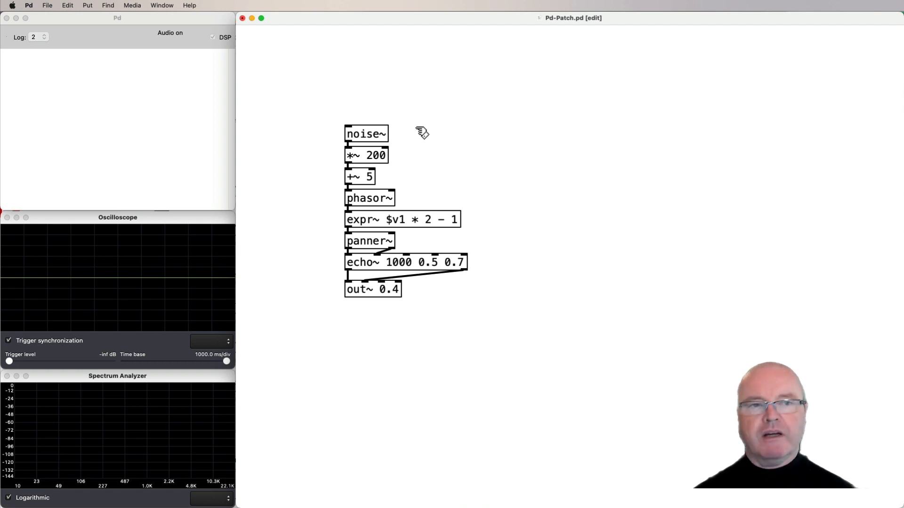
mouse_move(413, 123)
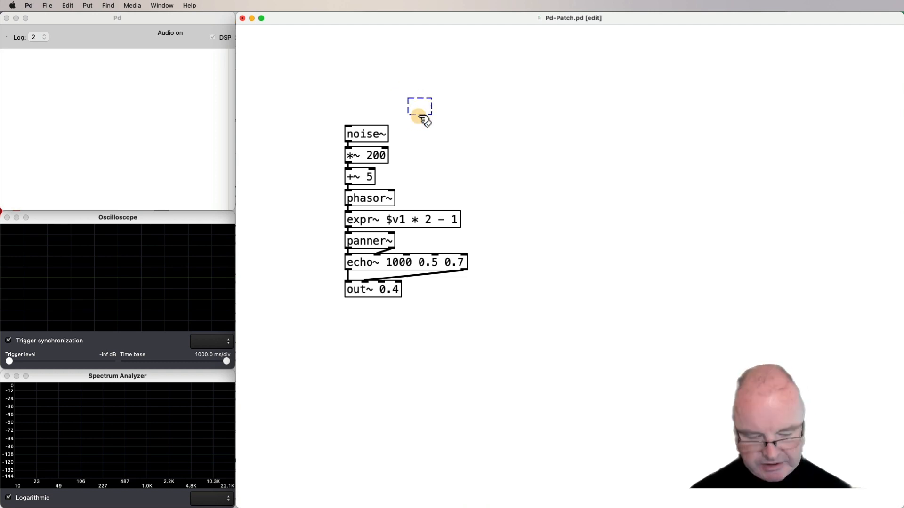
Add a note-number box through mtof into a frequency box feeding *~ 200, then shift the patch lower
left_click(420, 112)
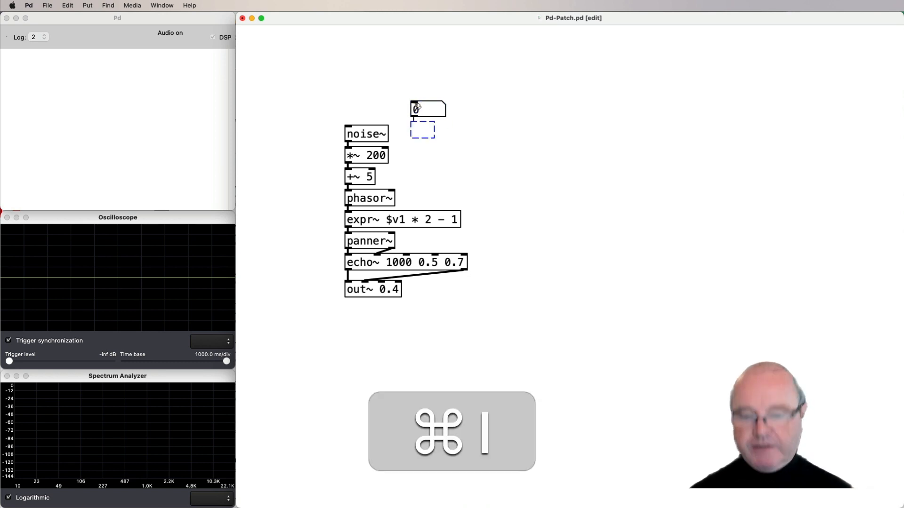
type("mtof")
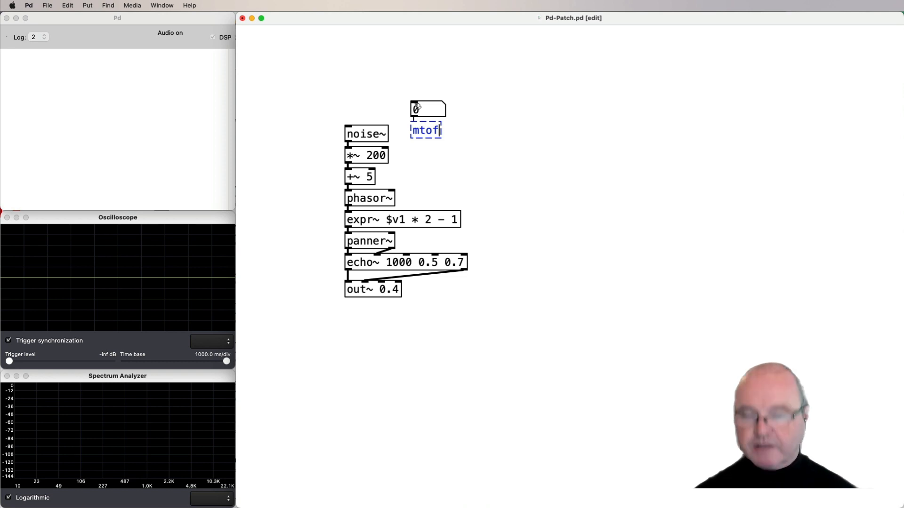
key("cmd")
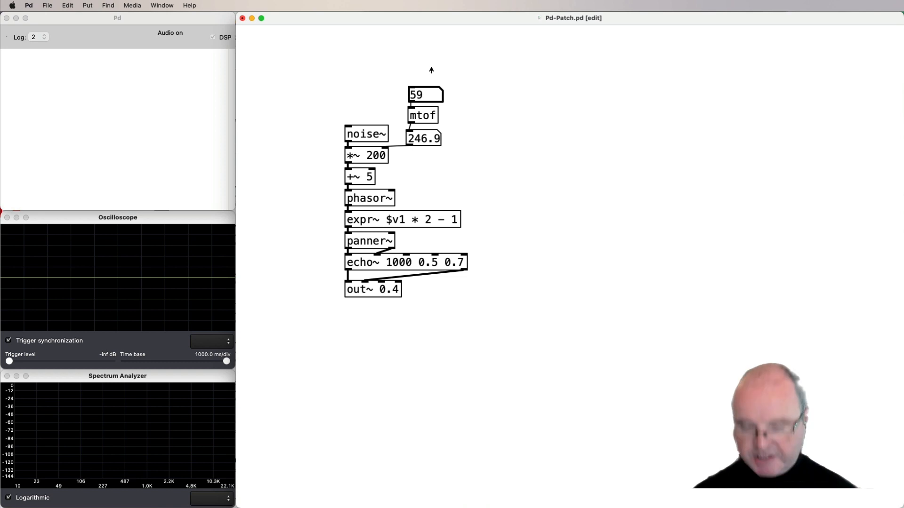
key("cmd")
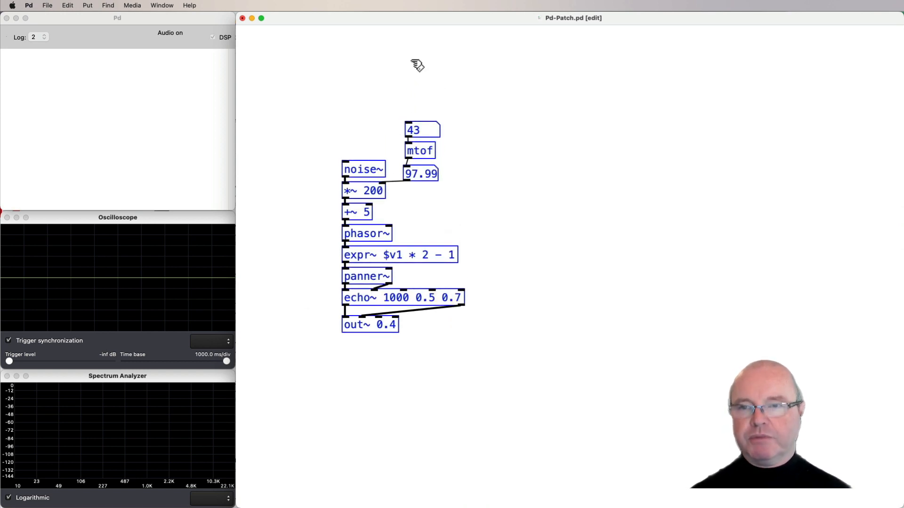
Add a toggle at the top driving a tempo 120 0.25 clock
key("cmd")
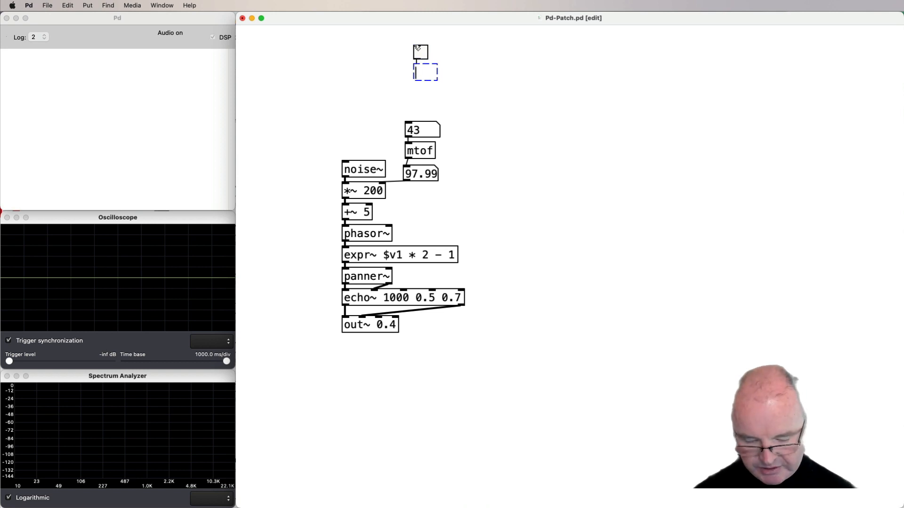
type("tempo")
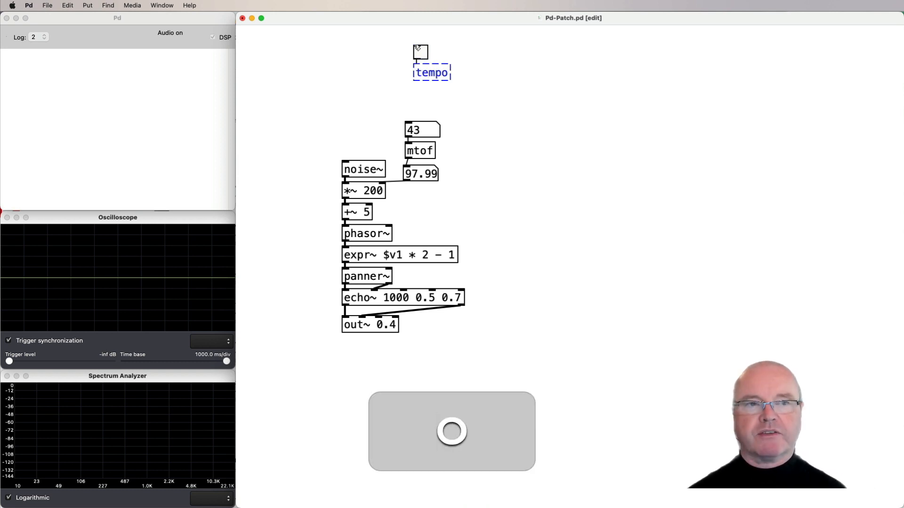
type("120")
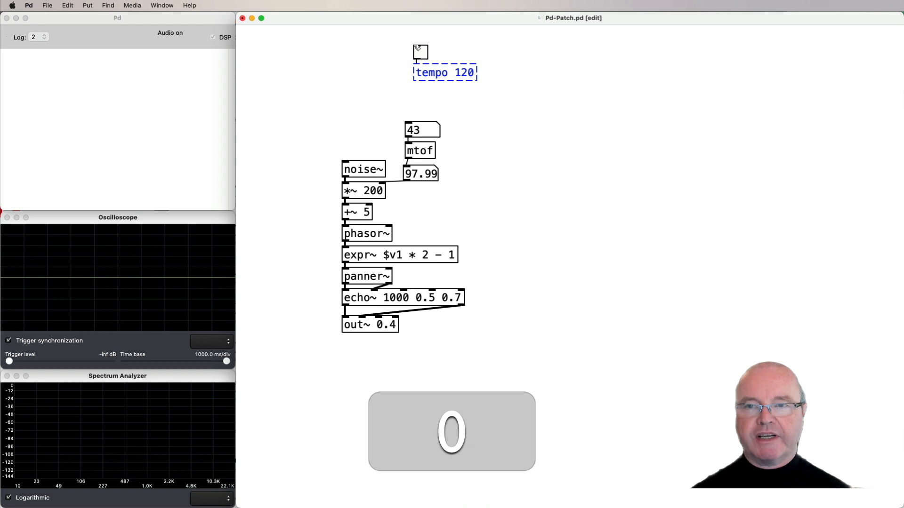
type("0")
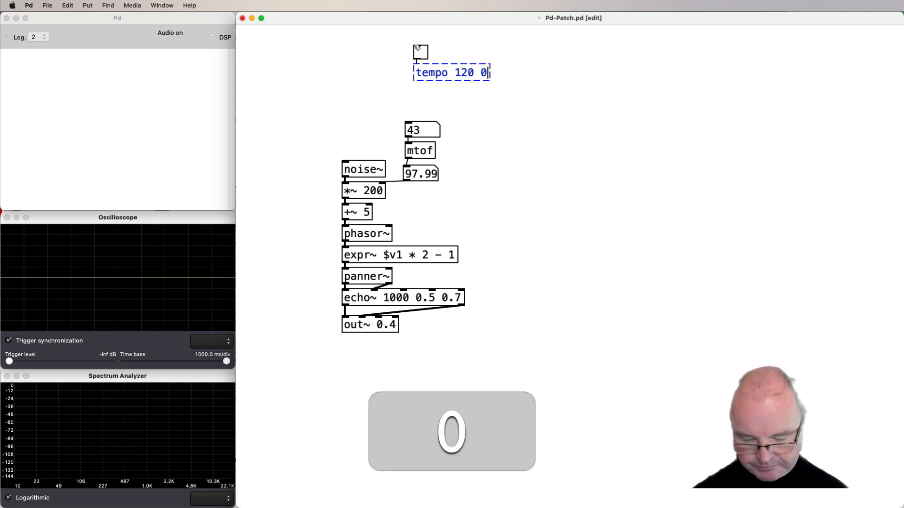
type("25")
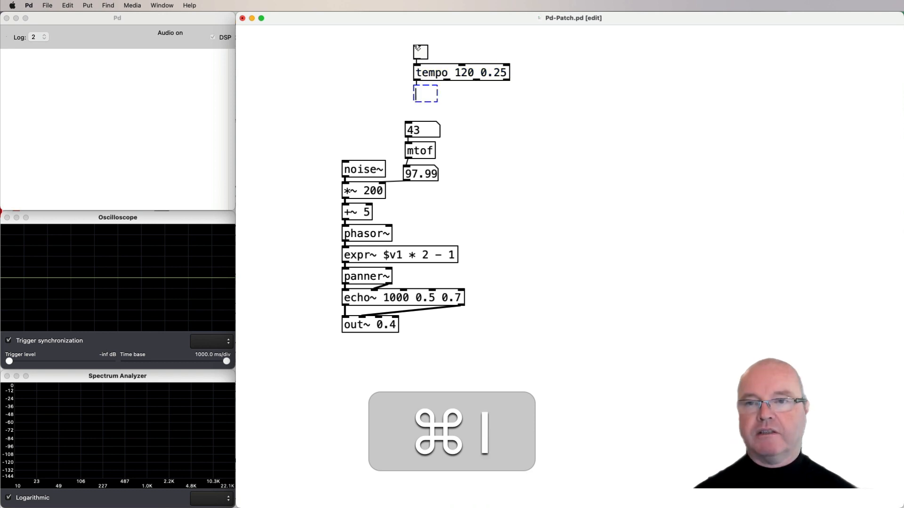
Add a rand 20 20 0 127 random walk below the tempo clock
type("rand")
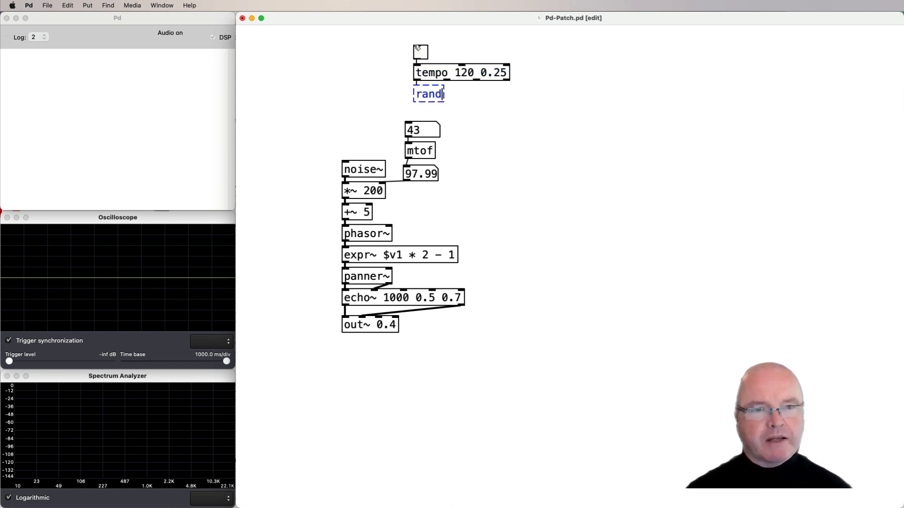
type("\" \"")
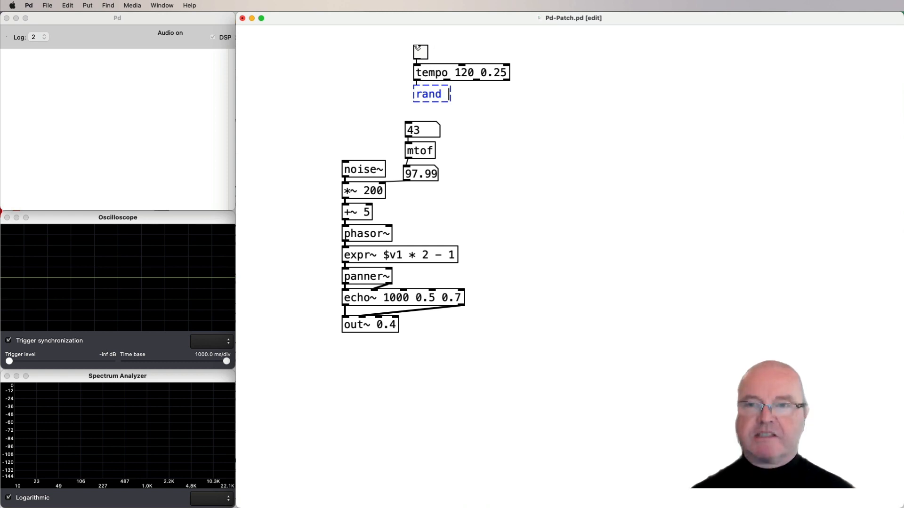
type("20")
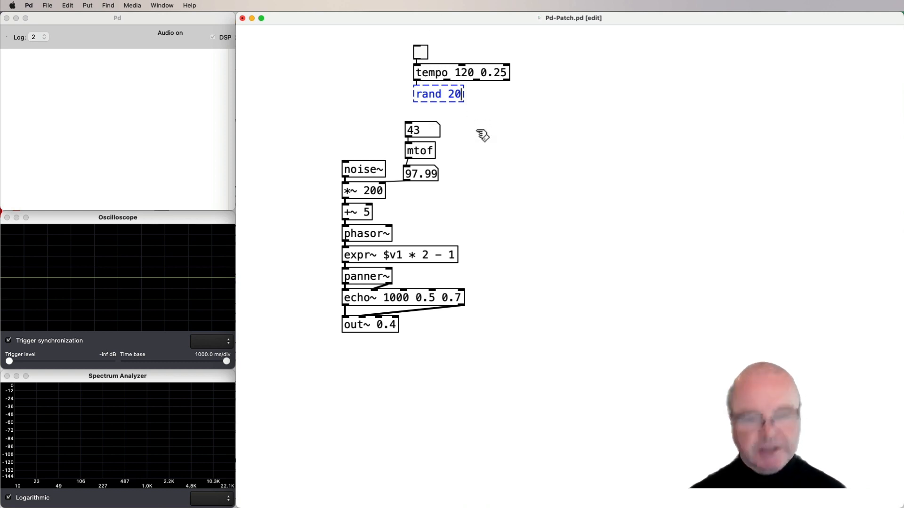
type("20")
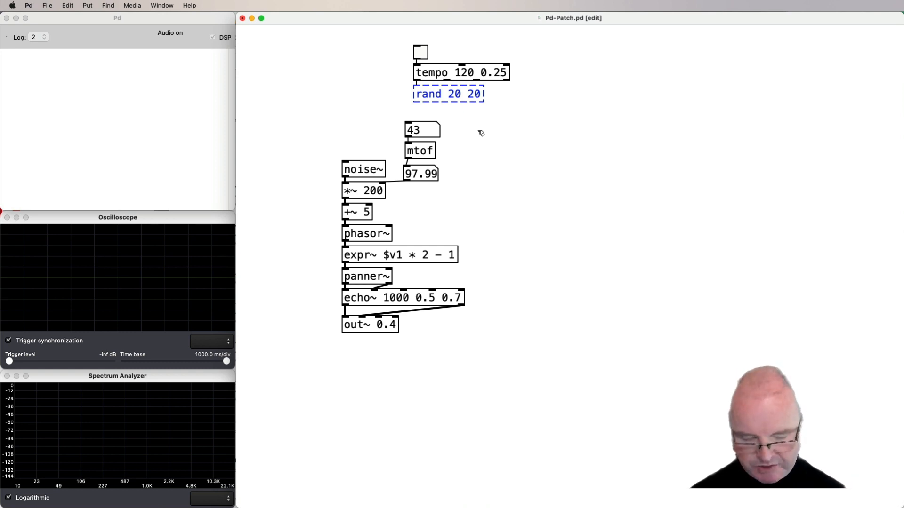
type("0")
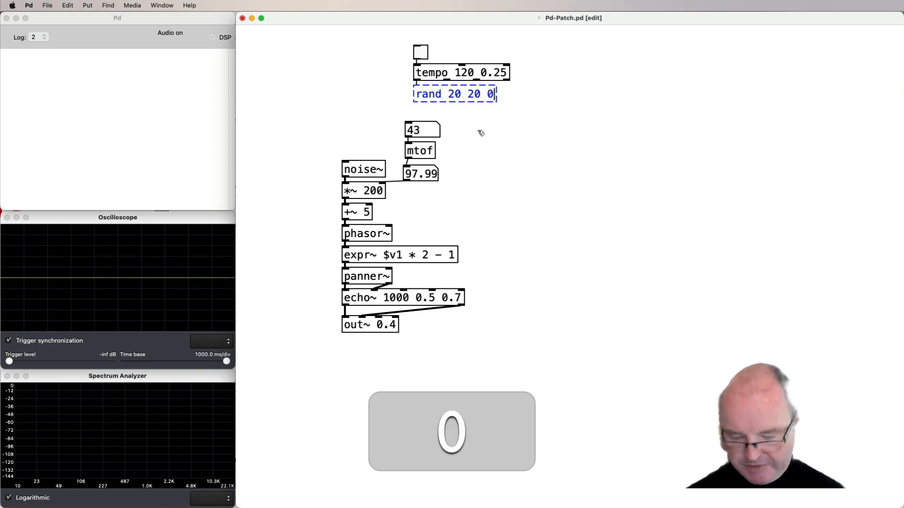
type("127")
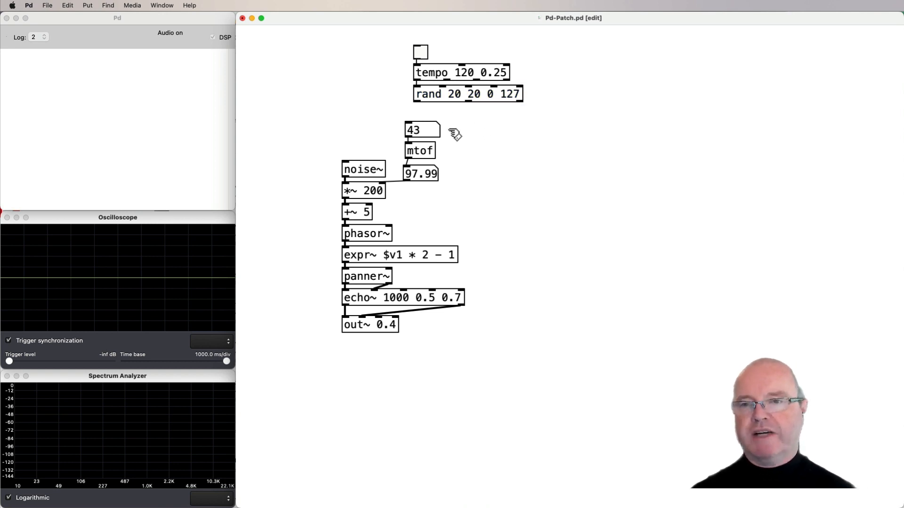
mouse_move(438, 143)
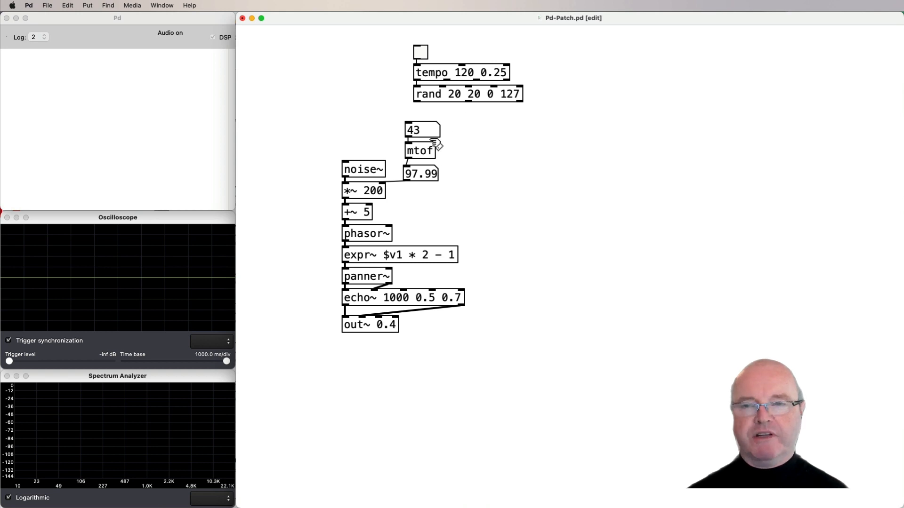
mouse_move(459, 158)
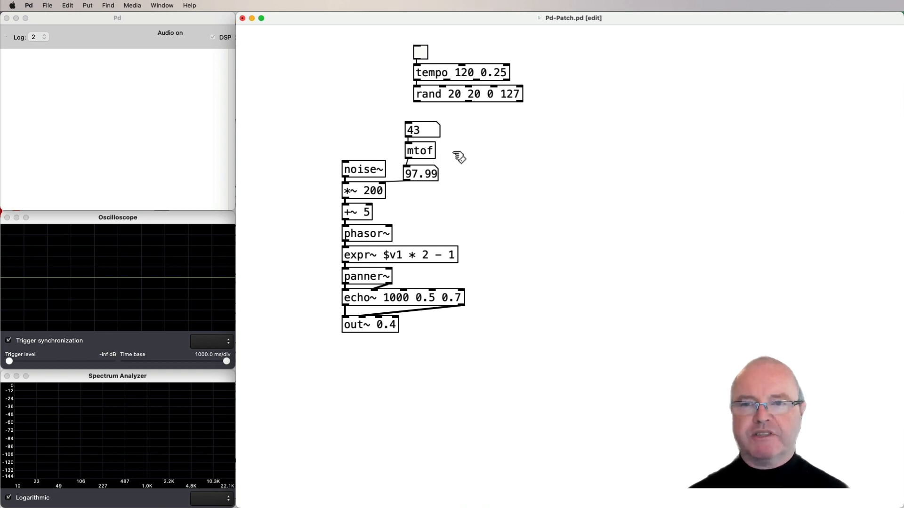
mouse_move(464, 107)
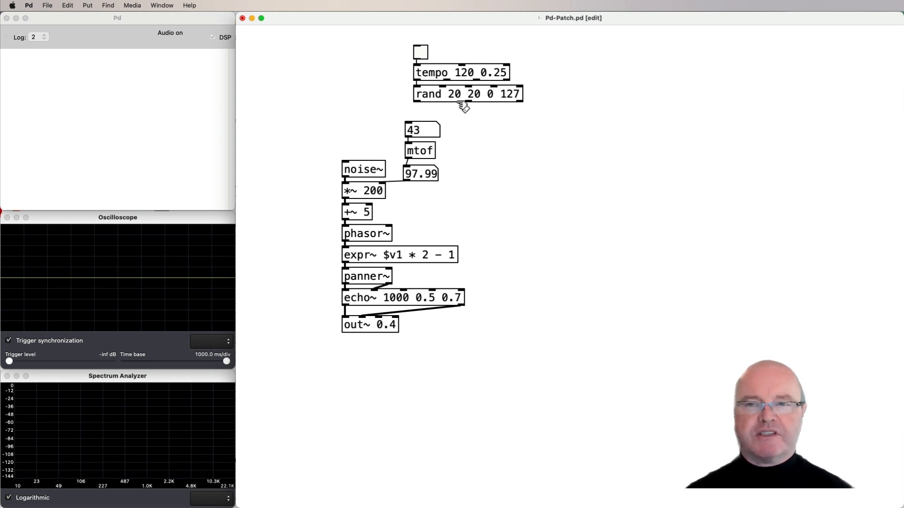
mouse_move(513, 119)
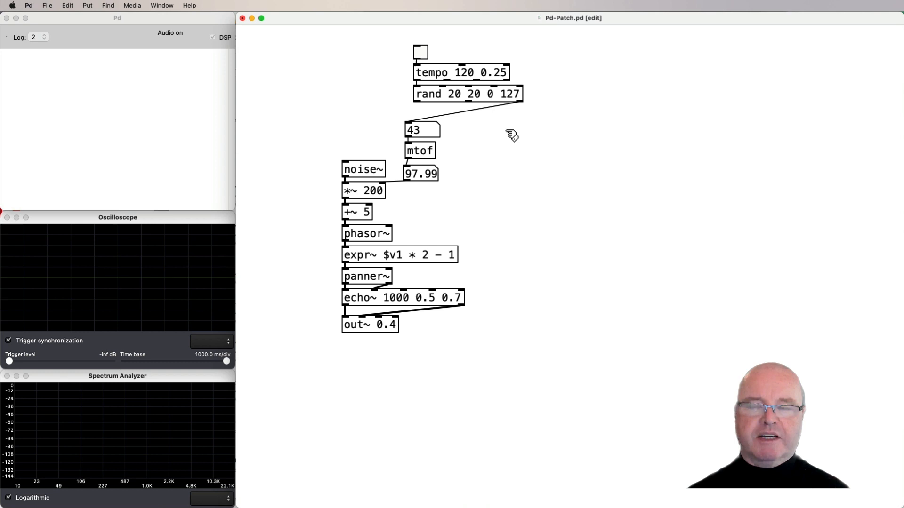
mouse_move(460, 107)
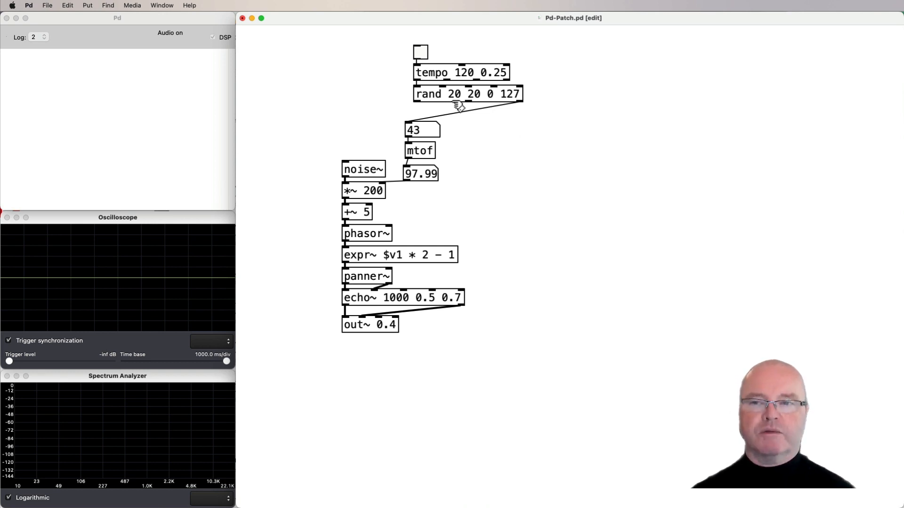
mouse_move(506, 124)
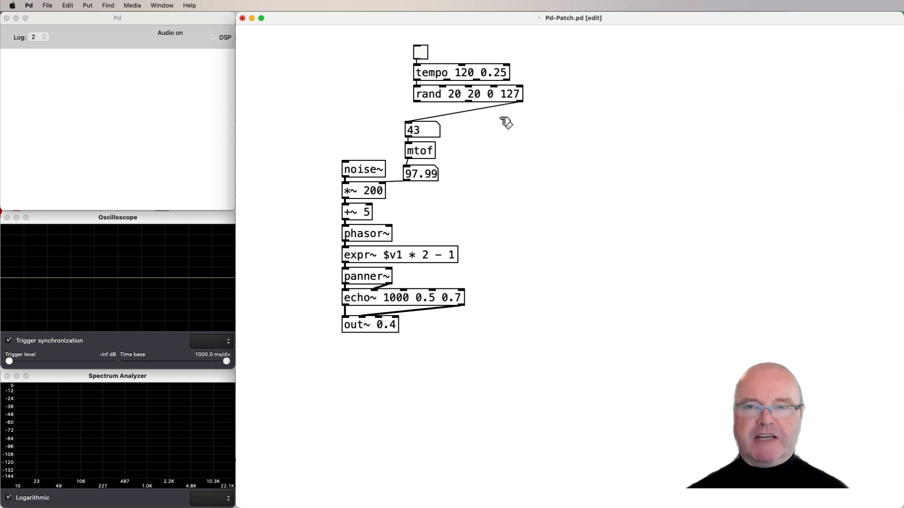
Leave edit mode and switch the toggle on so random notes change the pitch
key("cmd")
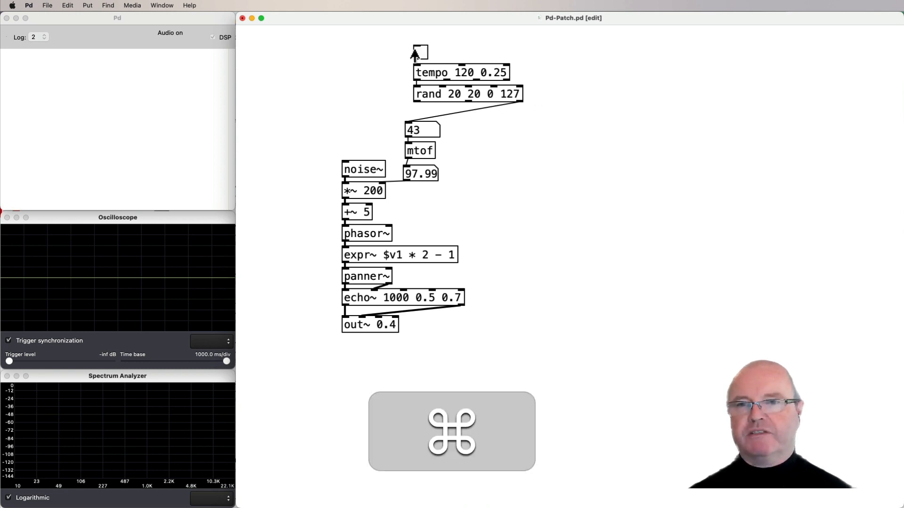
left_click(419, 52)
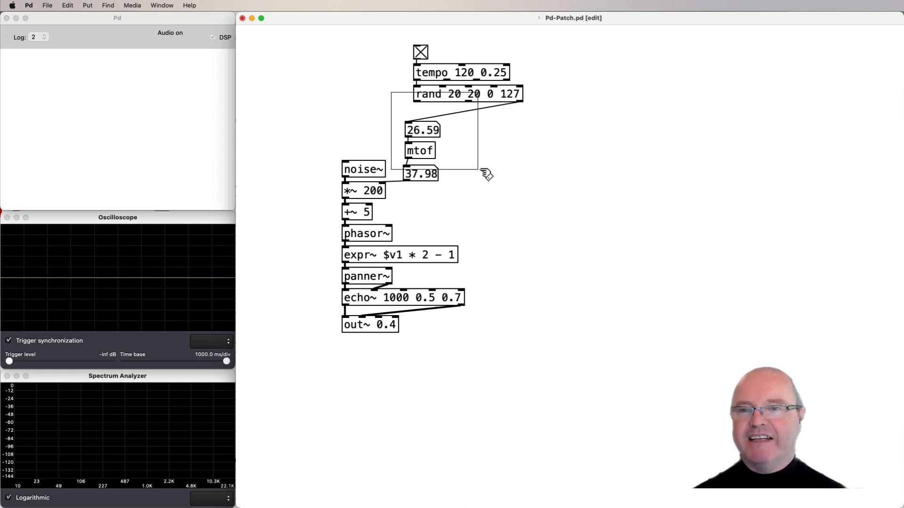
Duplicate the rand → note → mtof chain and wire the tempo clock into the copied rand
key("cmd+c")
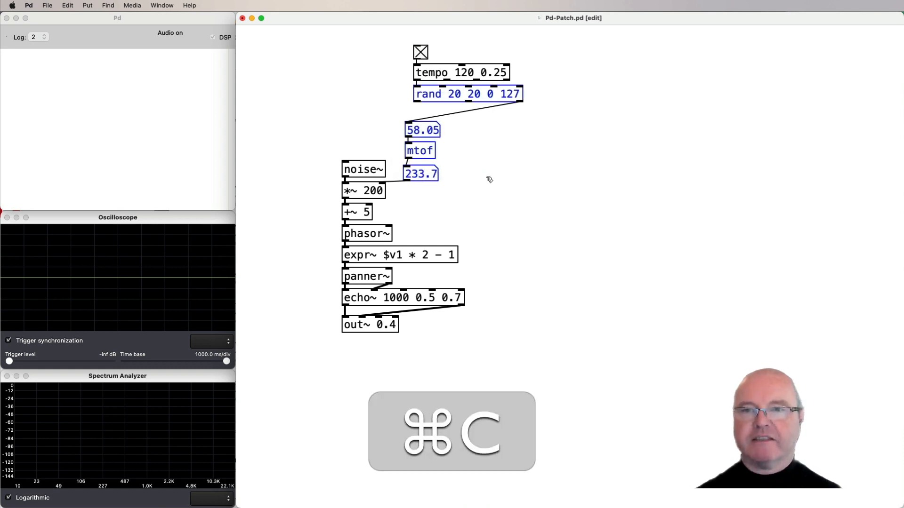
key("cmd+v")
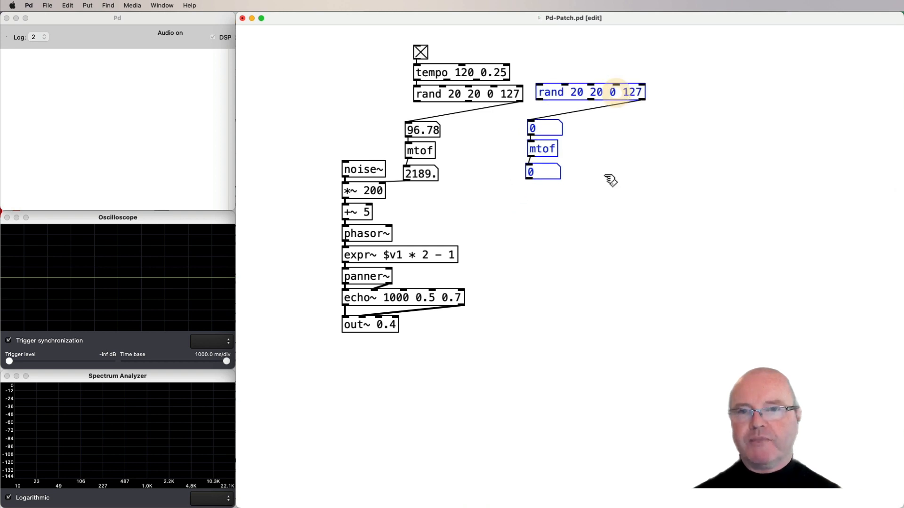
left_click(420, 52)
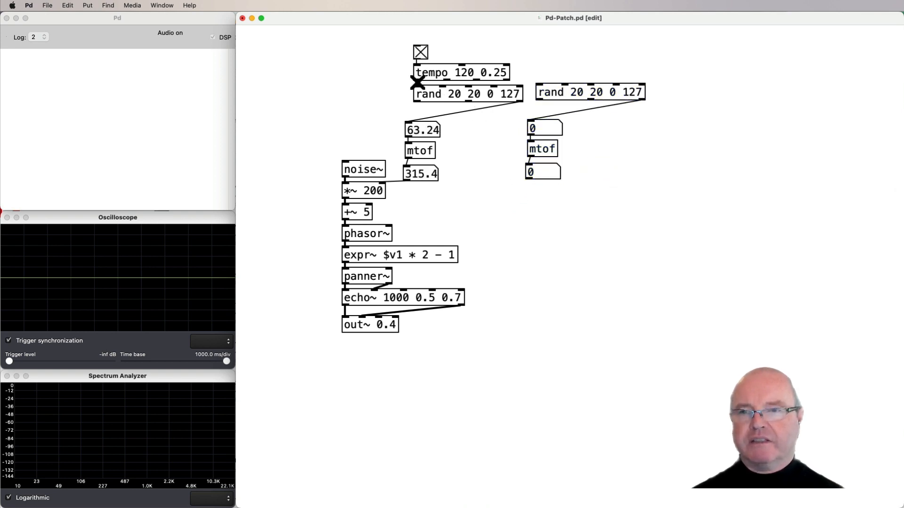
left_click(420, 52)
type("t a")
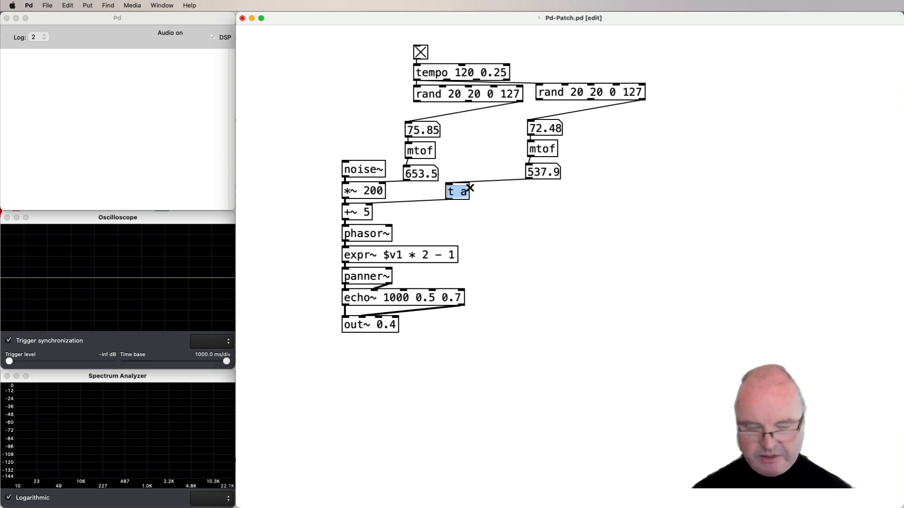
Replace the trigger with a $1 100 message into line 0 1 gliding the frequency into +~ 5
key("cmd+z")
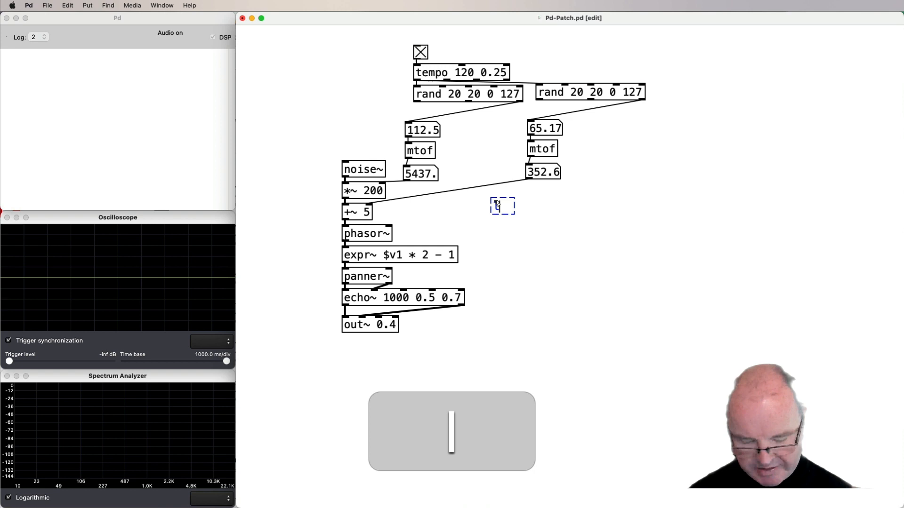
type("line 0 1")
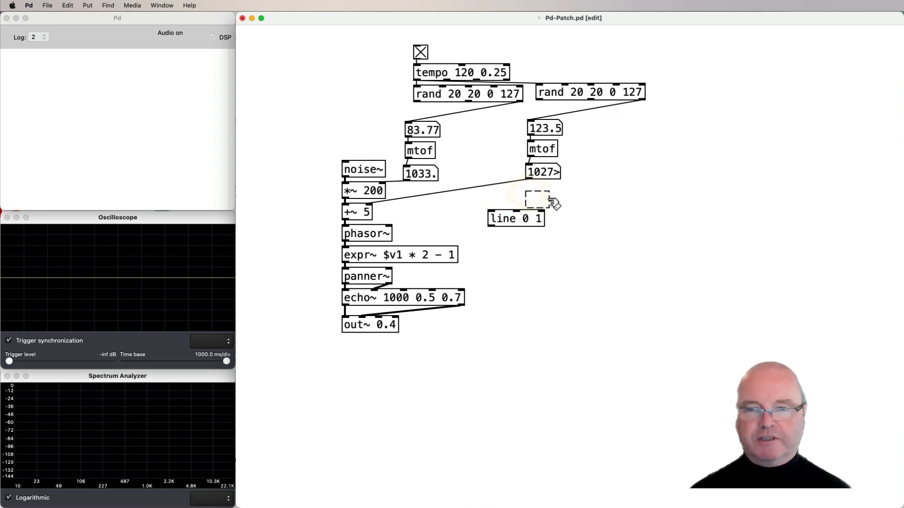
key("cmd+2")
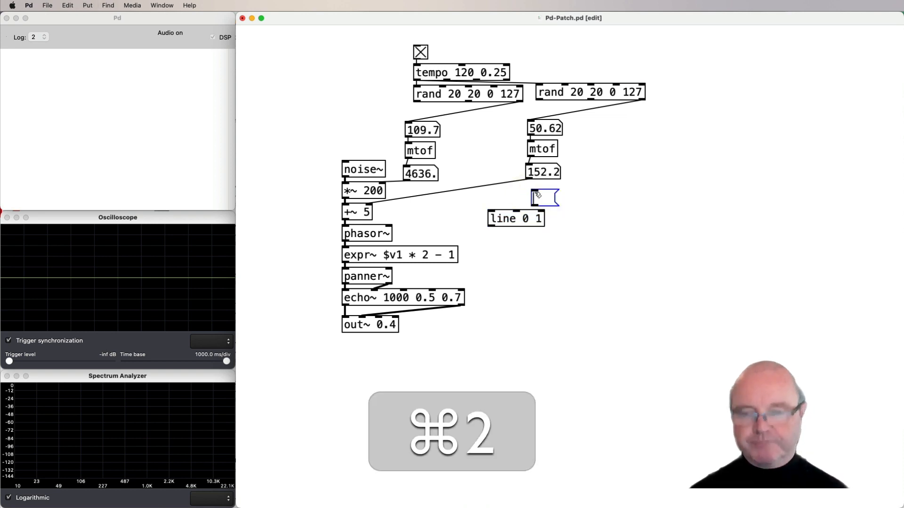
type("$1 100")
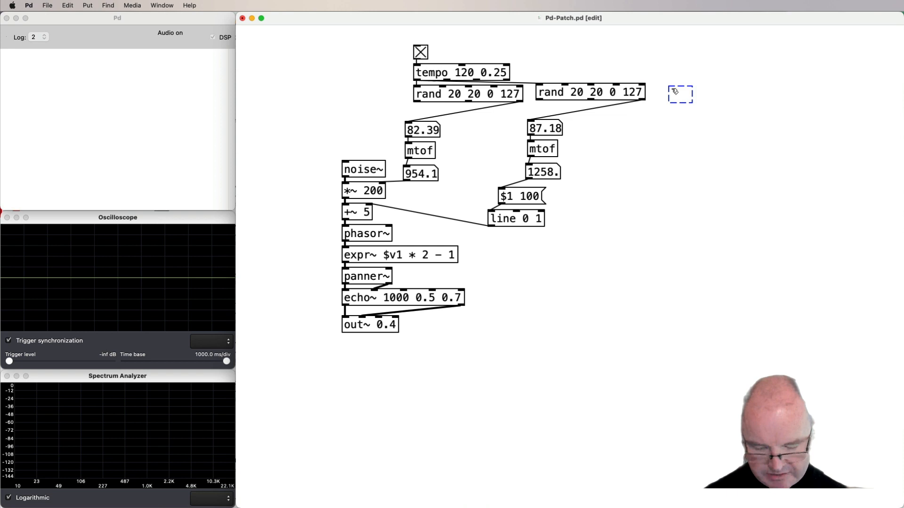
Add a periodic 50 0.5 0.5 object to be driven by the tempo clock
type("periodic")
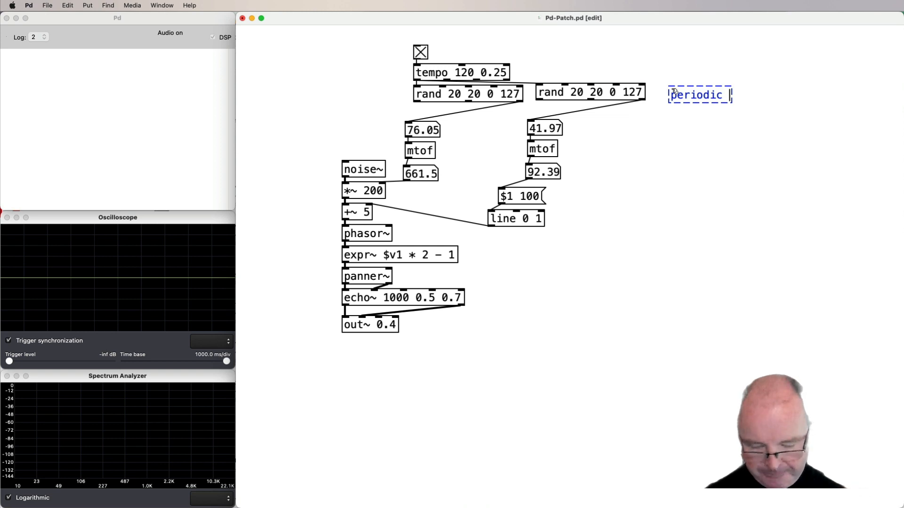
type("50")
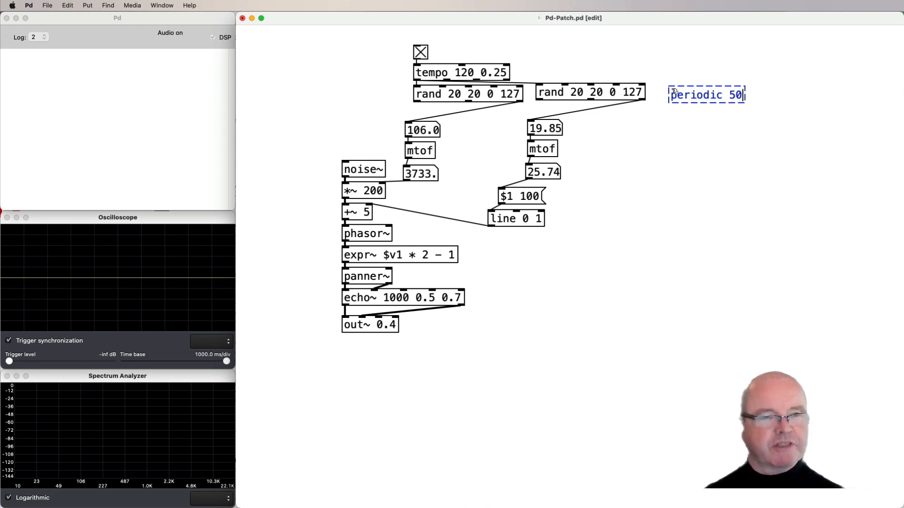
type("9")
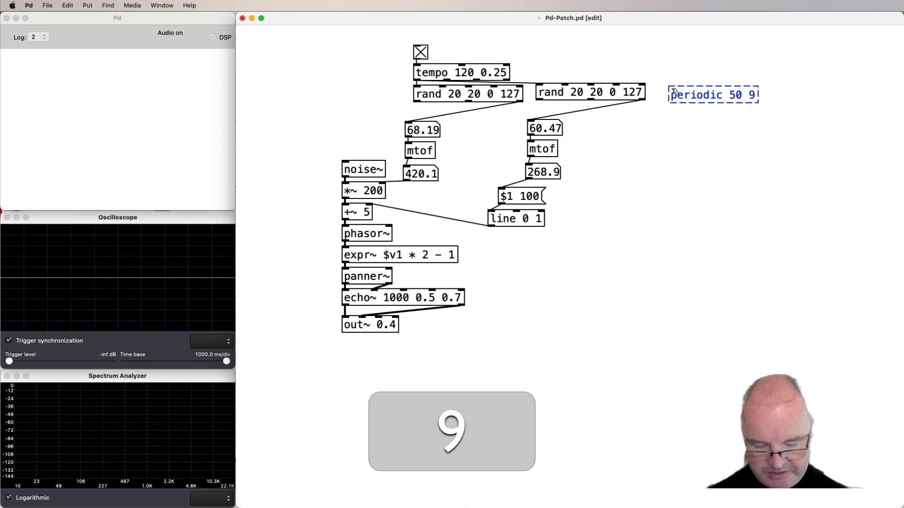
key("backspace")
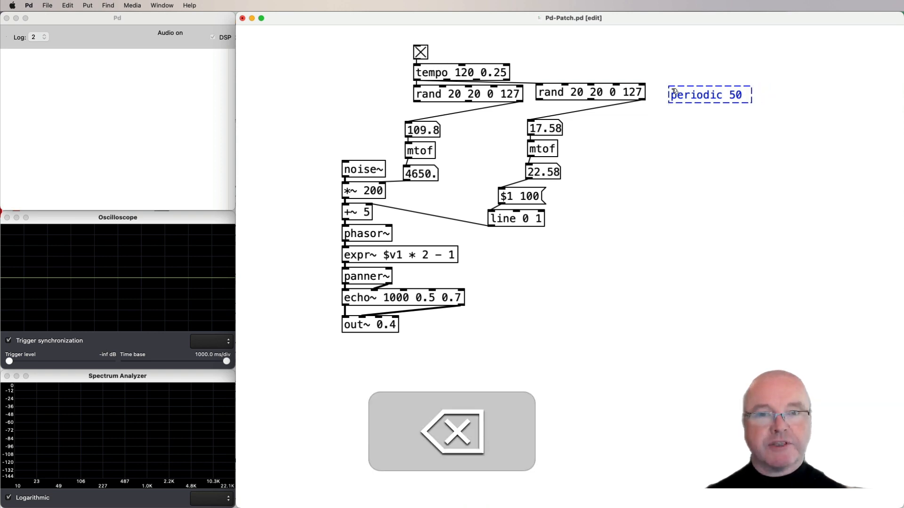
type("0.5")
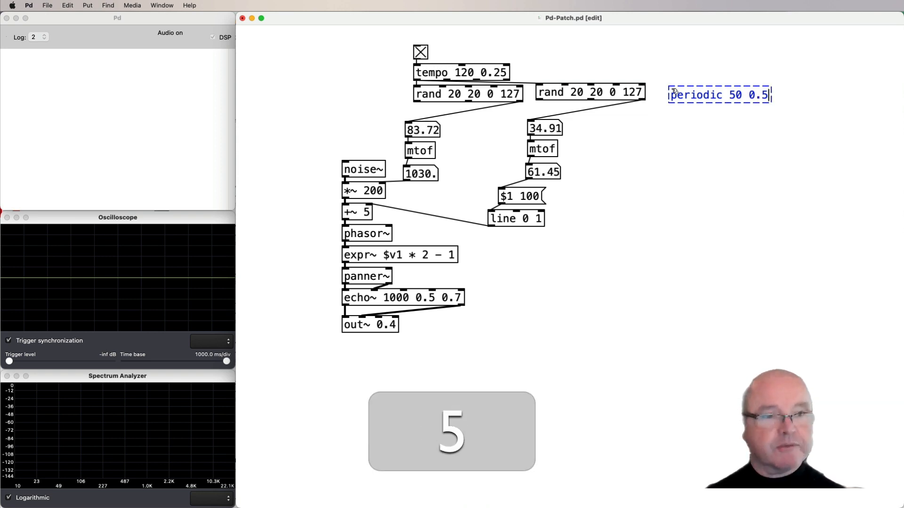
type("0.5")
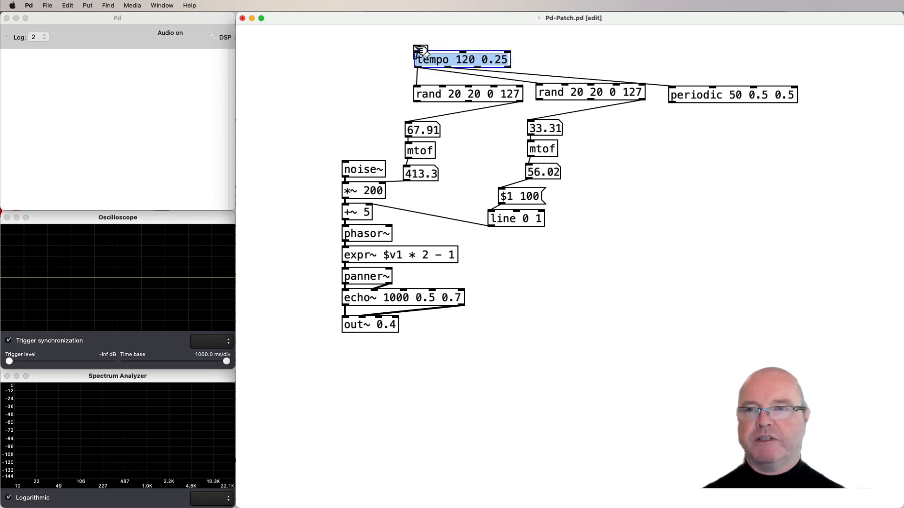
Add a number box under periodic and wire periodic through it into panner~'s right inlet
left_click(407, 38)
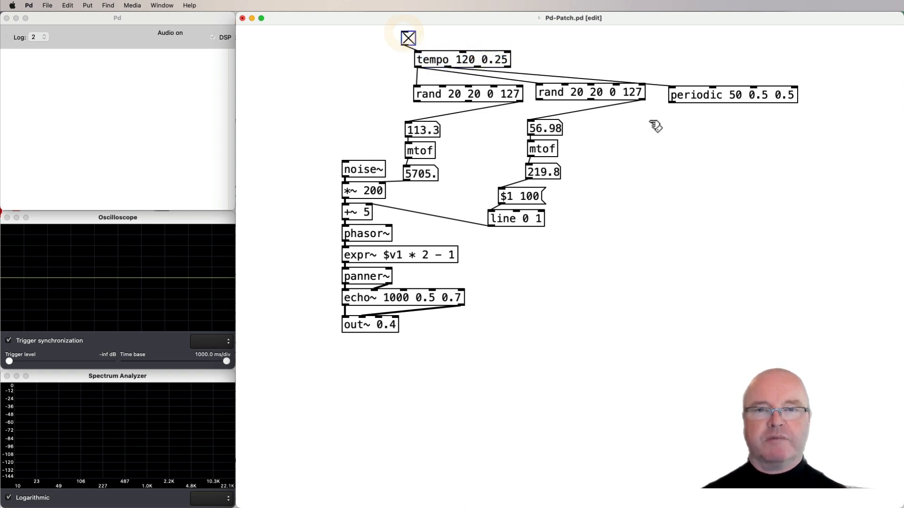
key("cmd+3")
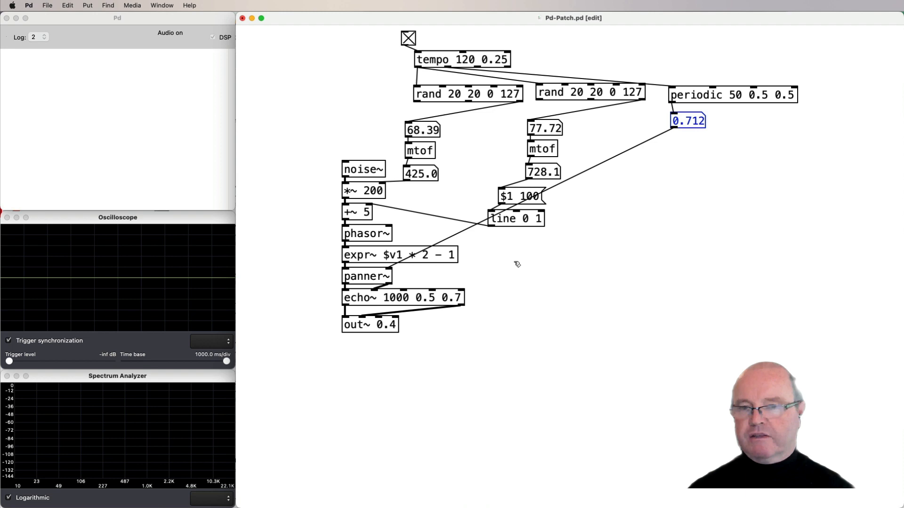
left_click(407, 38)
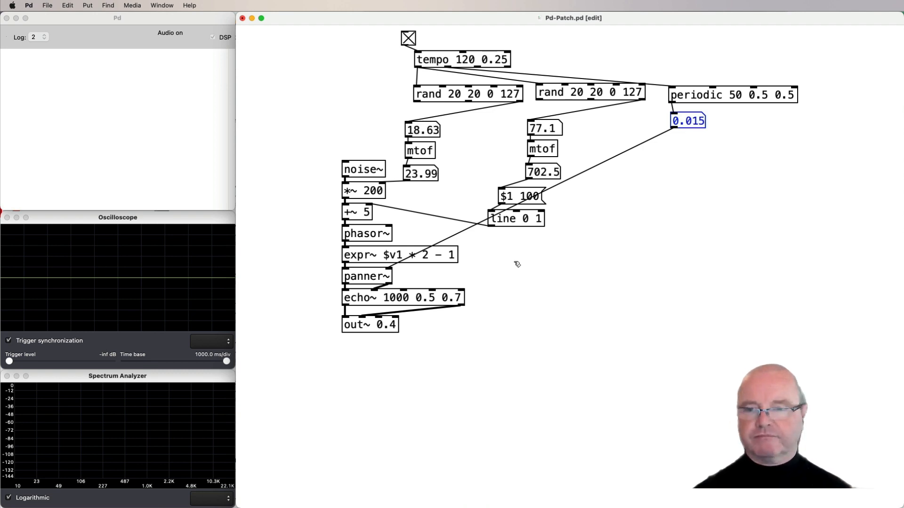
left_click(408, 38)
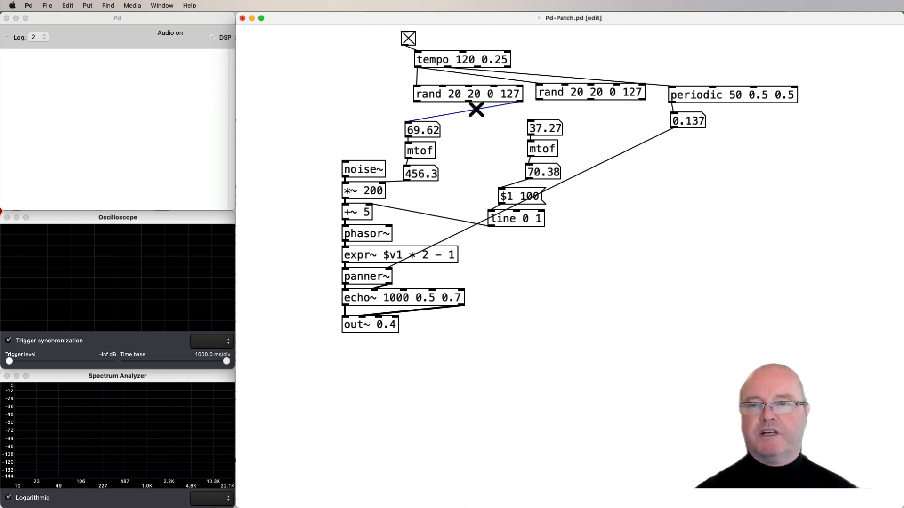
Delete the patch cord from the first rand into its note number box
key("cmd")
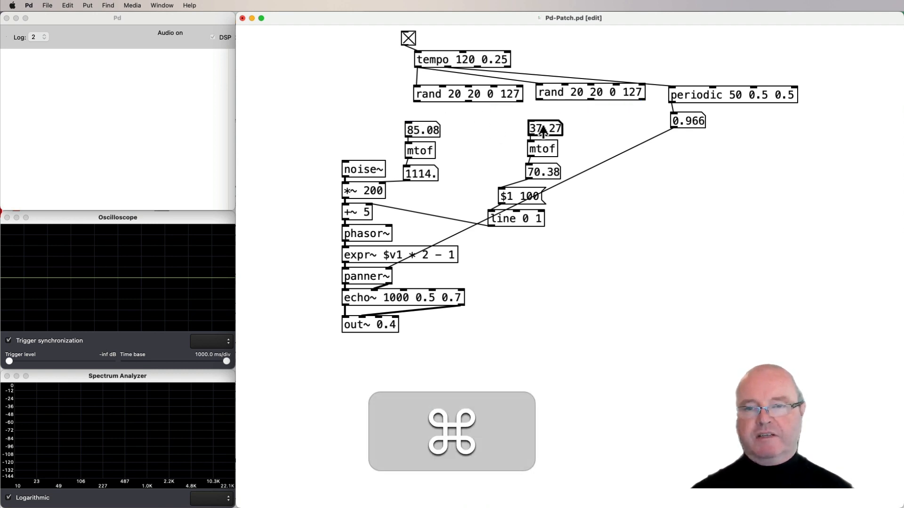